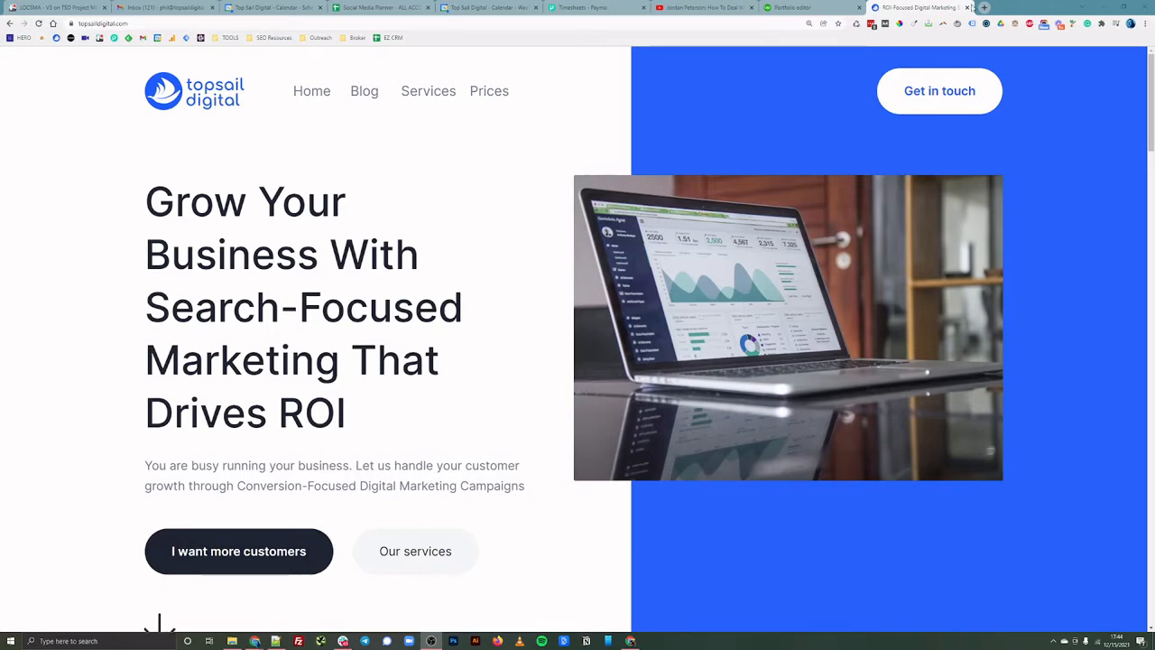
# - Open topsaildigital.net in a new tab and scroll through the old site
pyautogui.click(1044, 7)
pyautogui.write('topsaildigital.net')
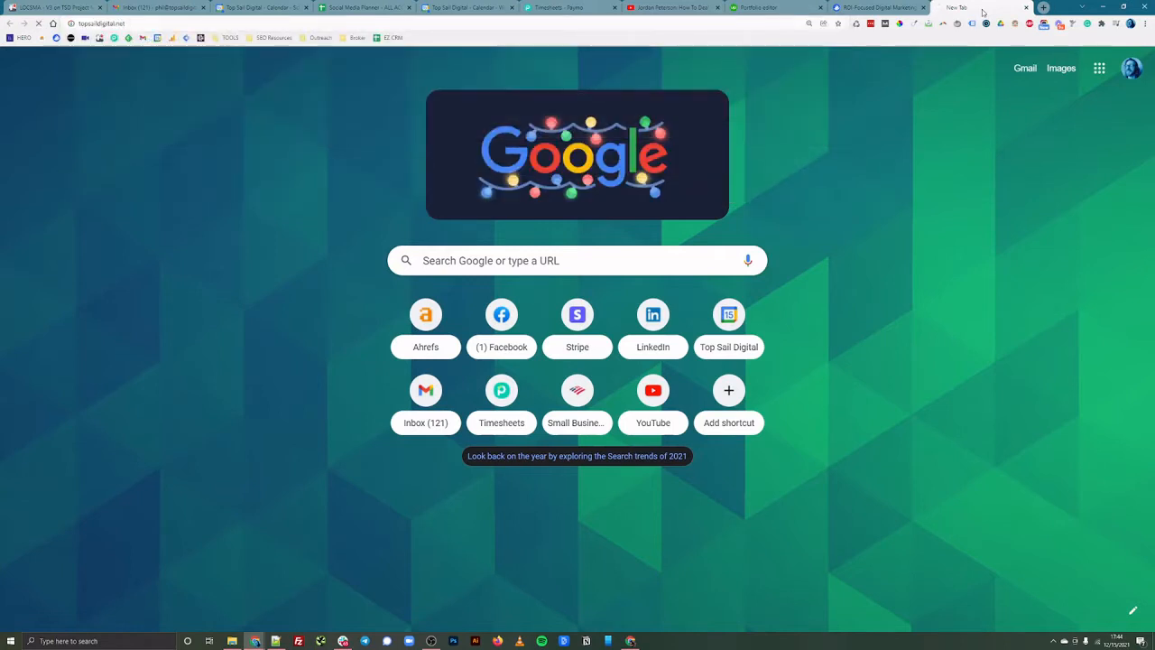
pyautogui.moveTo(660, 137)
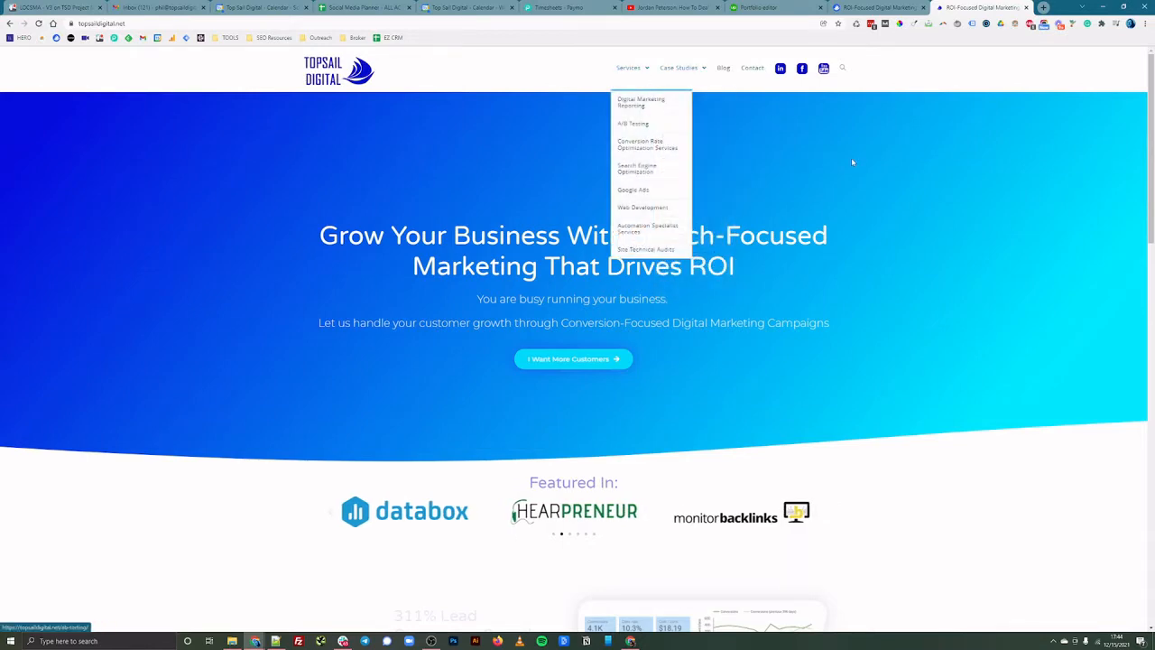
pyautogui.scroll(-3)
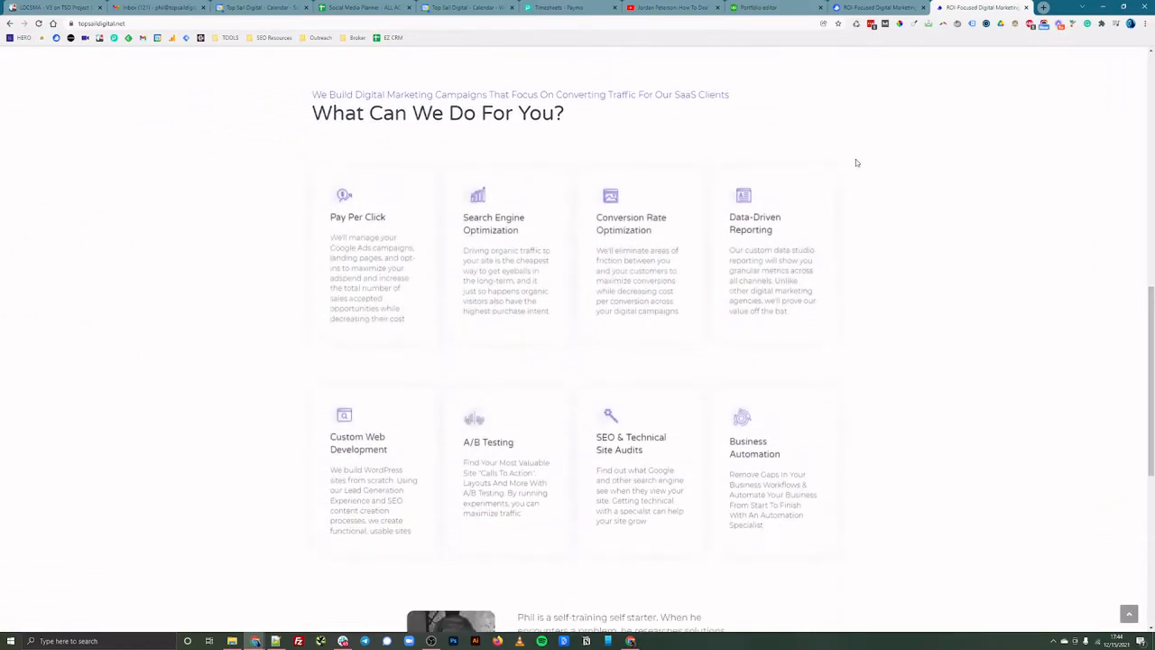
pyautogui.scroll(-3)
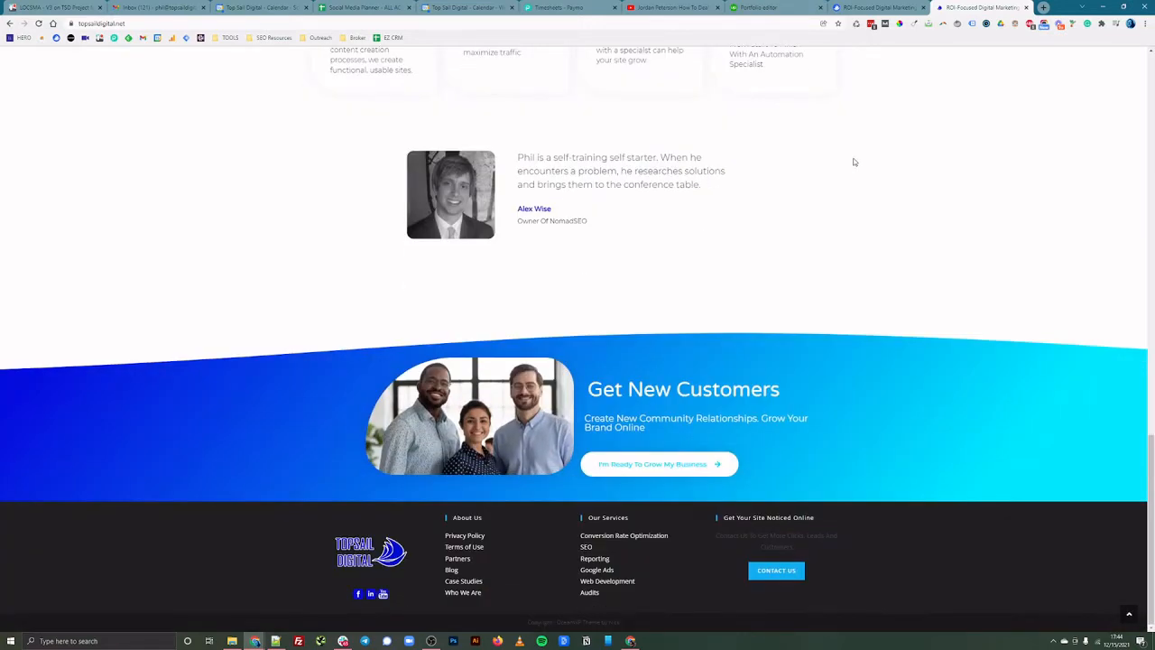
pyautogui.scroll(3)
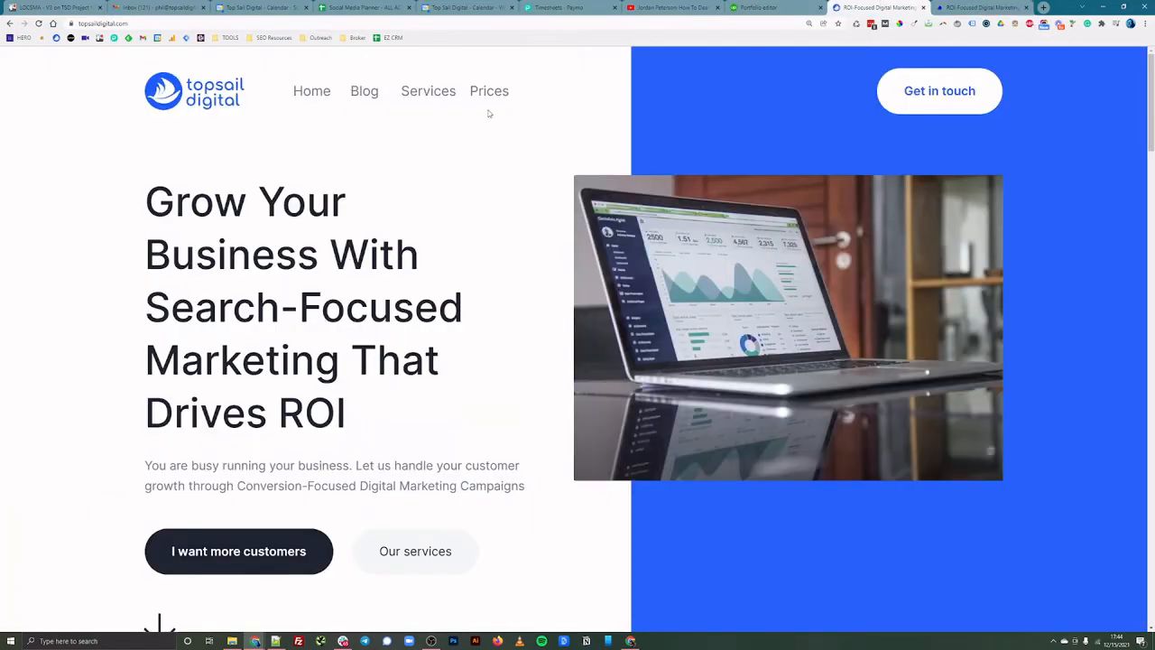
pyautogui.moveTo(439, 139)
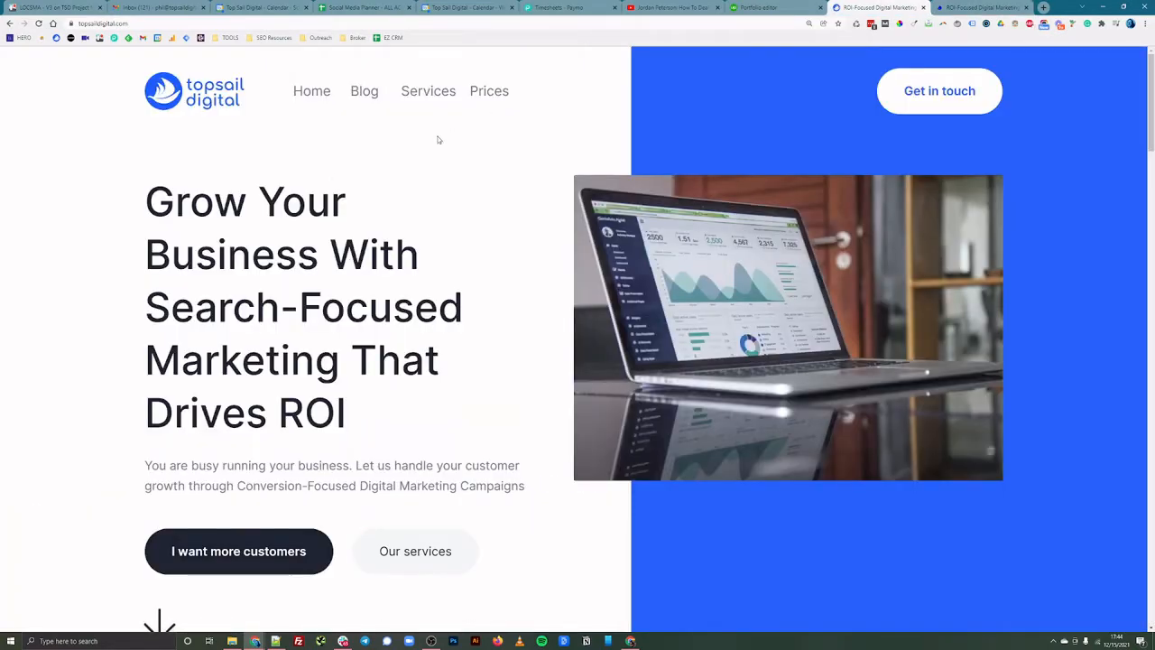
pyautogui.moveTo(315, 179)
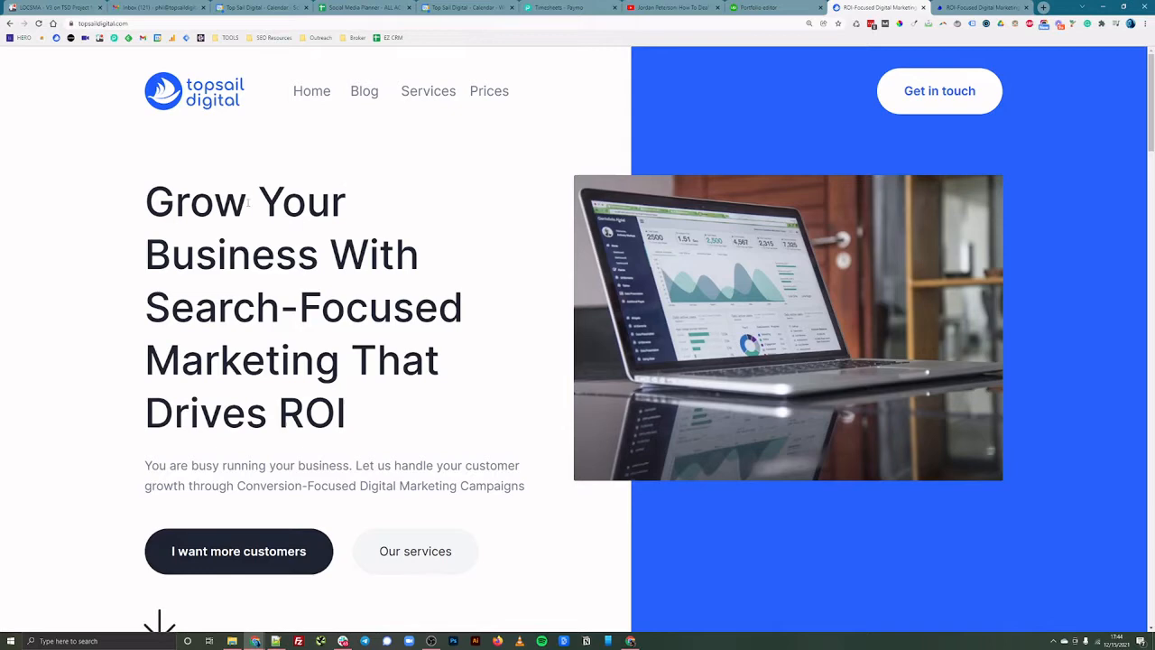
pyautogui.moveTo(427, 90)
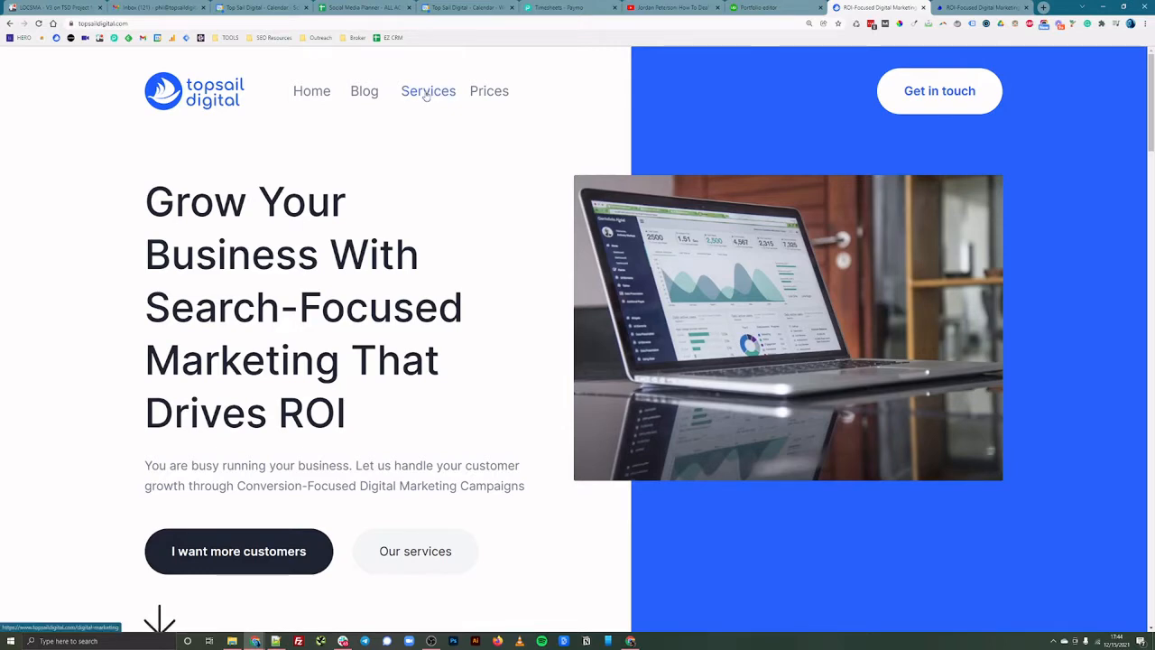
pyautogui.scroll(-3)
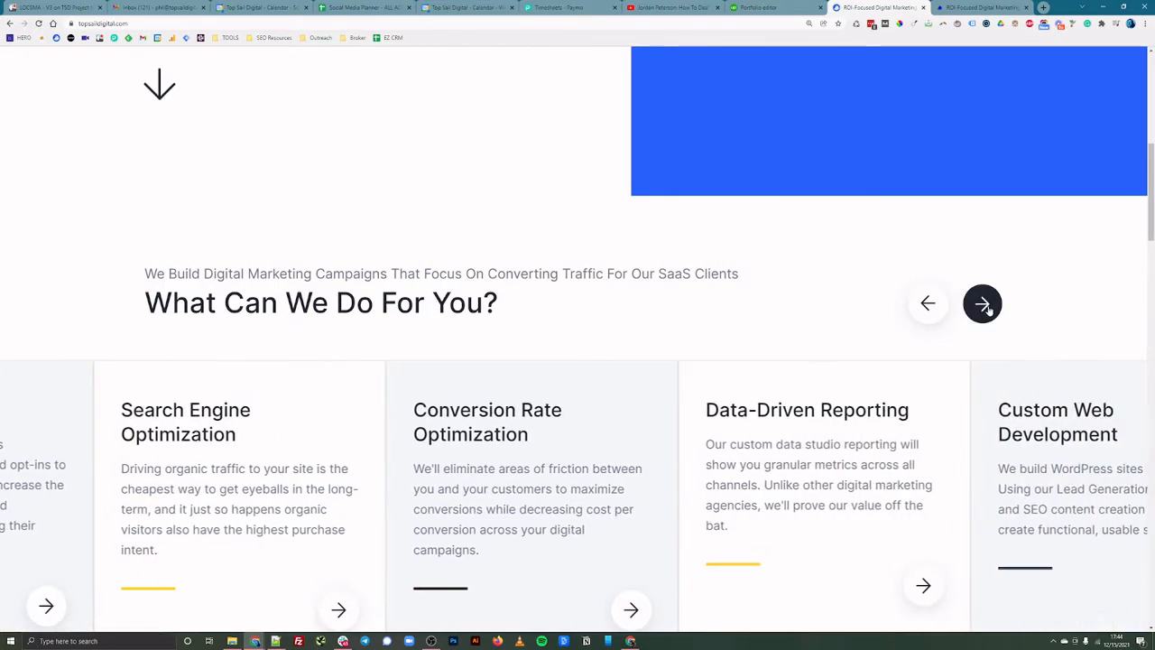
pyautogui.scroll(-3)
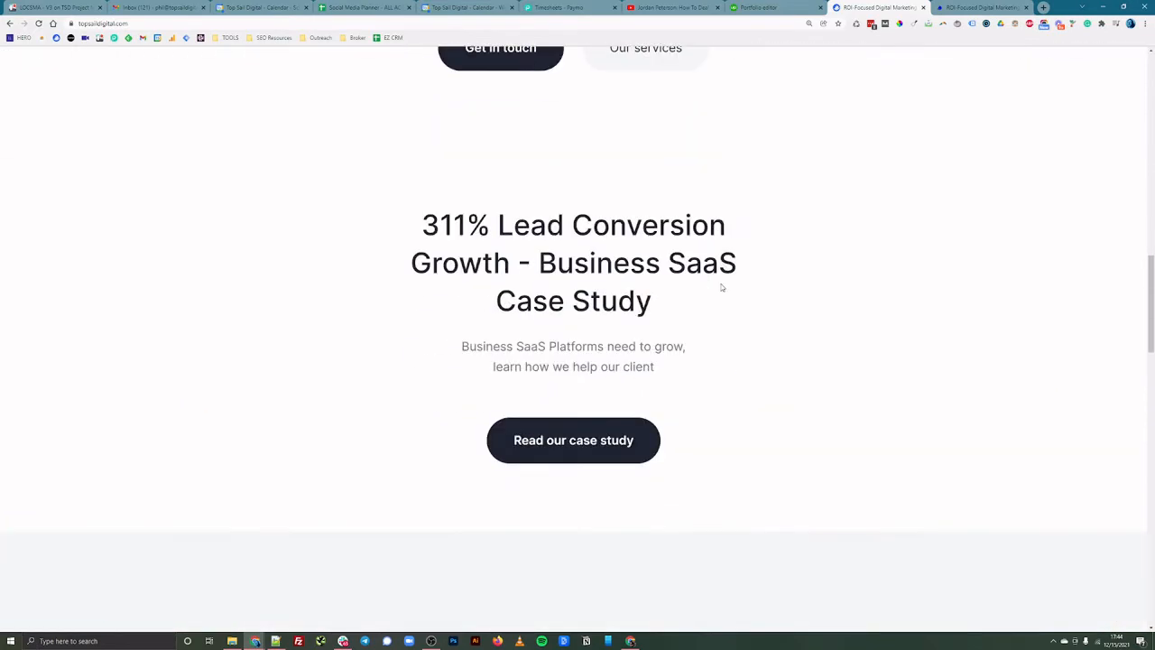
pyautogui.scroll(-3)
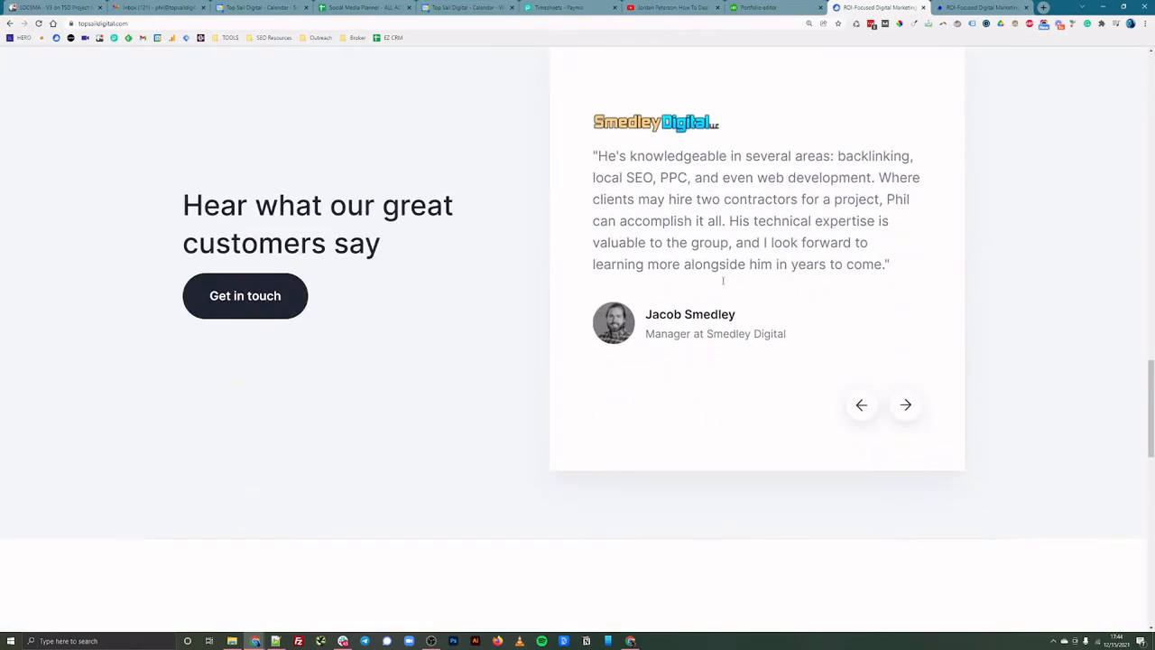
pyautogui.scroll(-3)
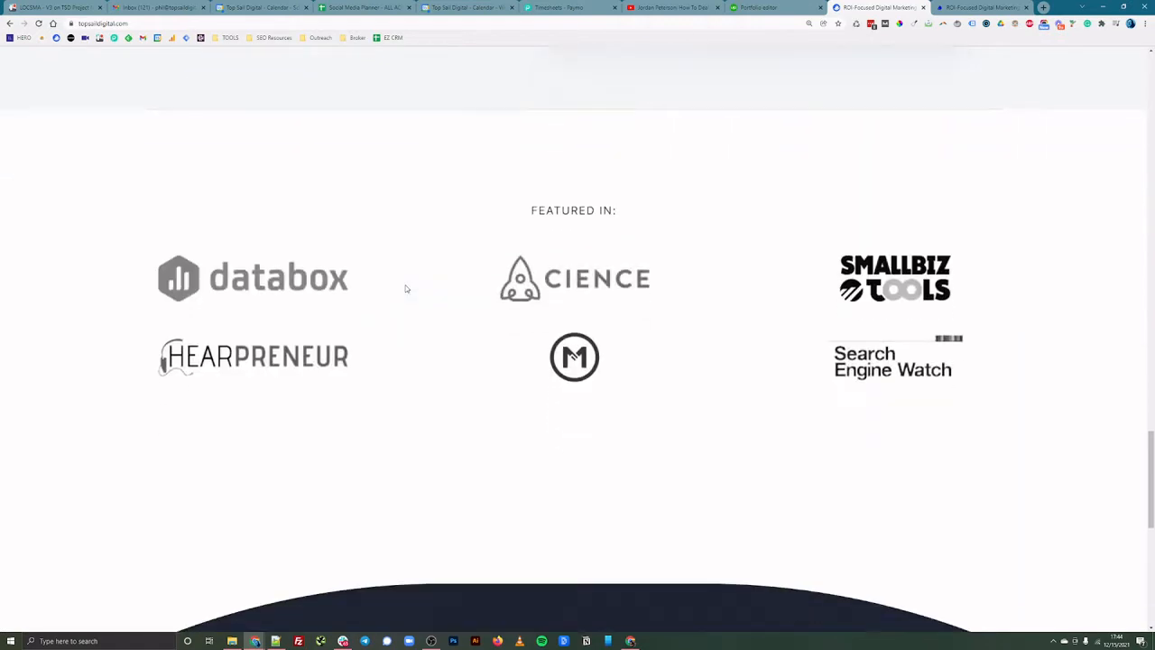
pyautogui.scroll(-3)
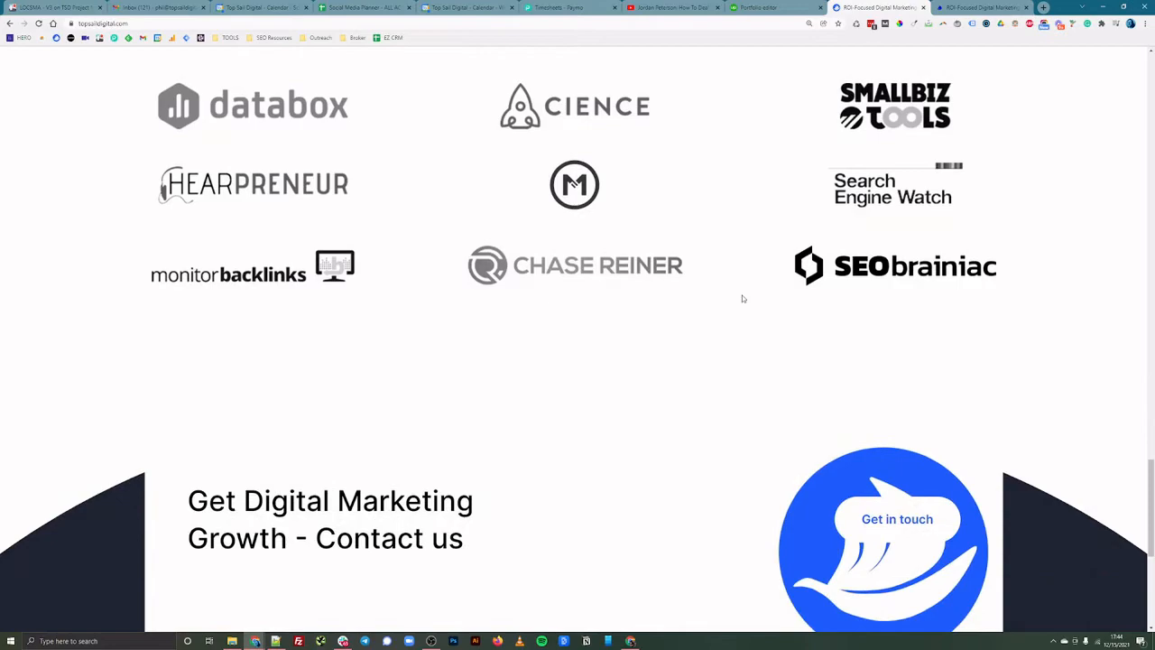
pyautogui.scroll(-3)
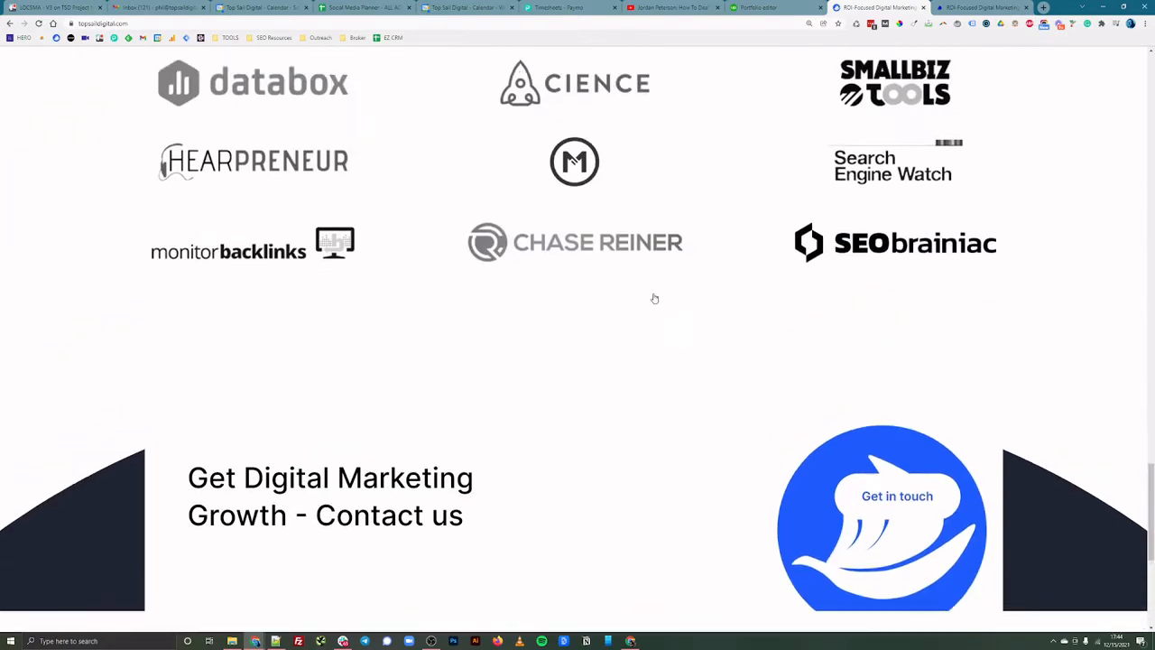
pyautogui.scroll(3)
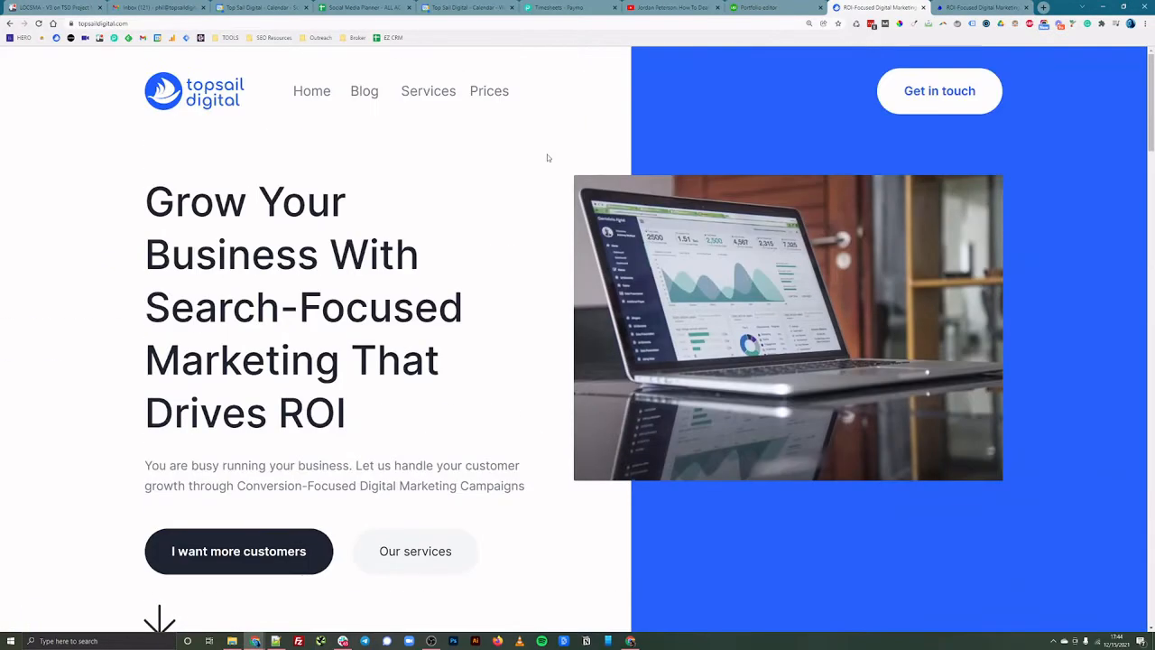
# - From the Blog page, read the 'Tools & Workflow: Google Page Speed Insights & Images' post
pyautogui.click(363, 90)
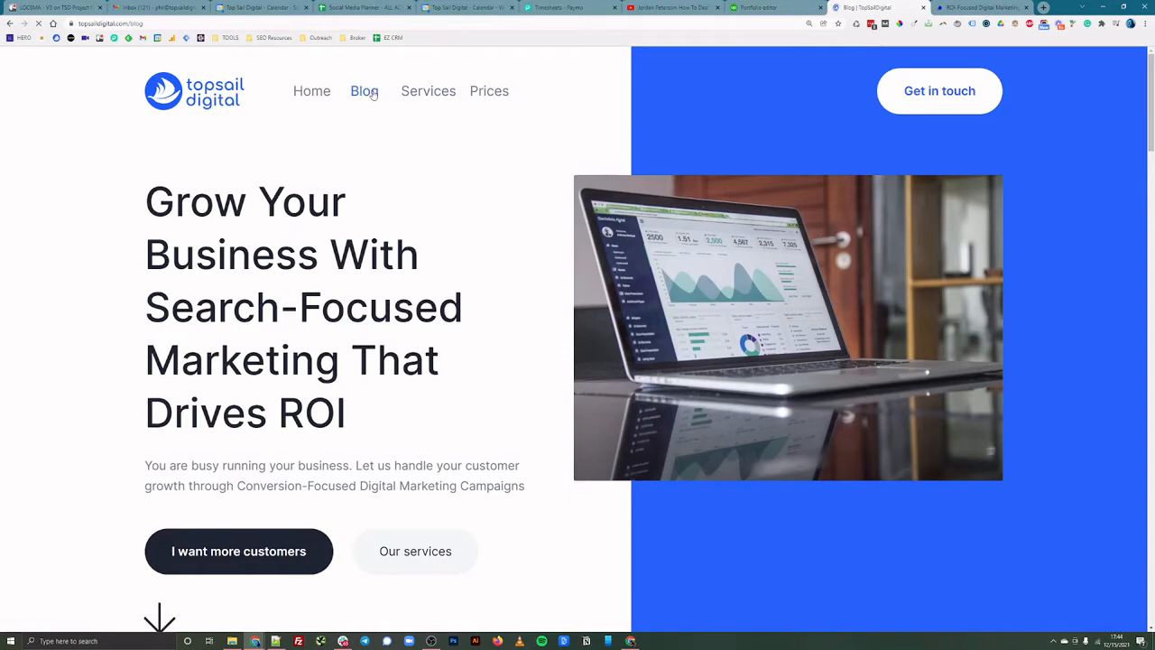
pyautogui.click(364, 90)
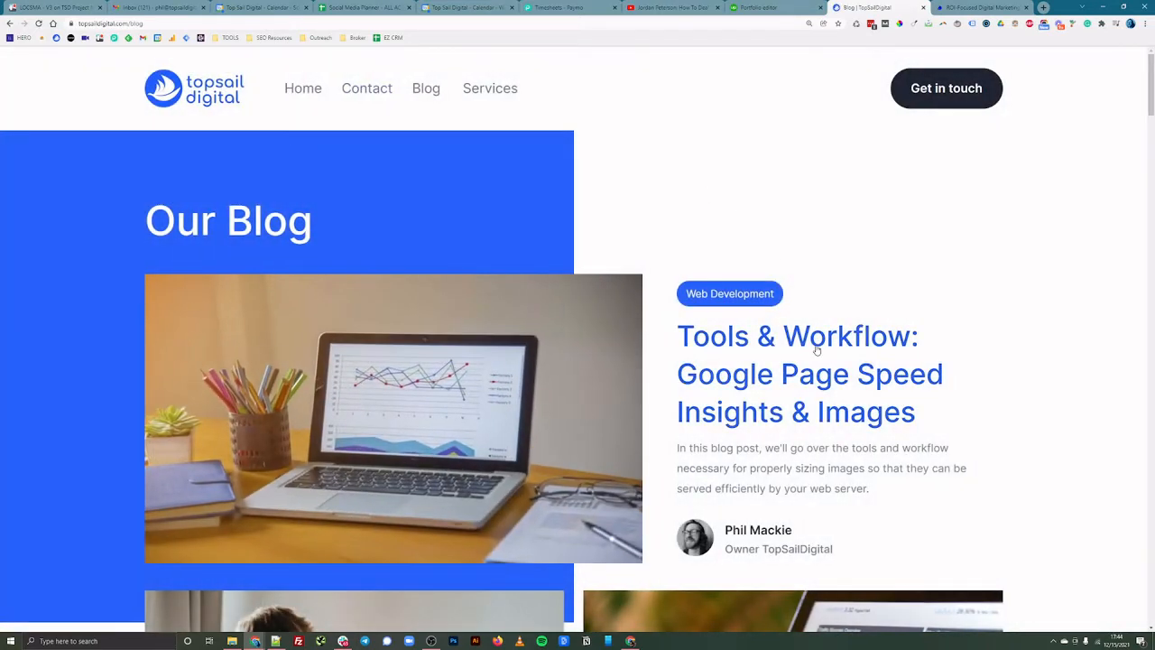
pyautogui.click(809, 373)
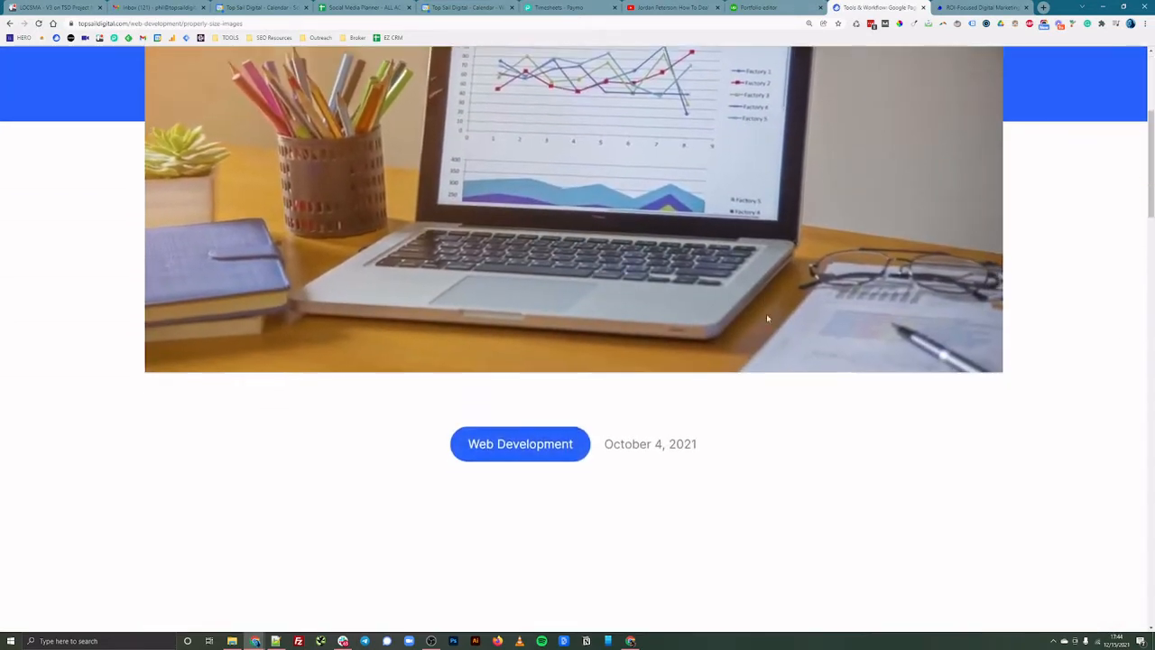
pyautogui.scroll(-3)
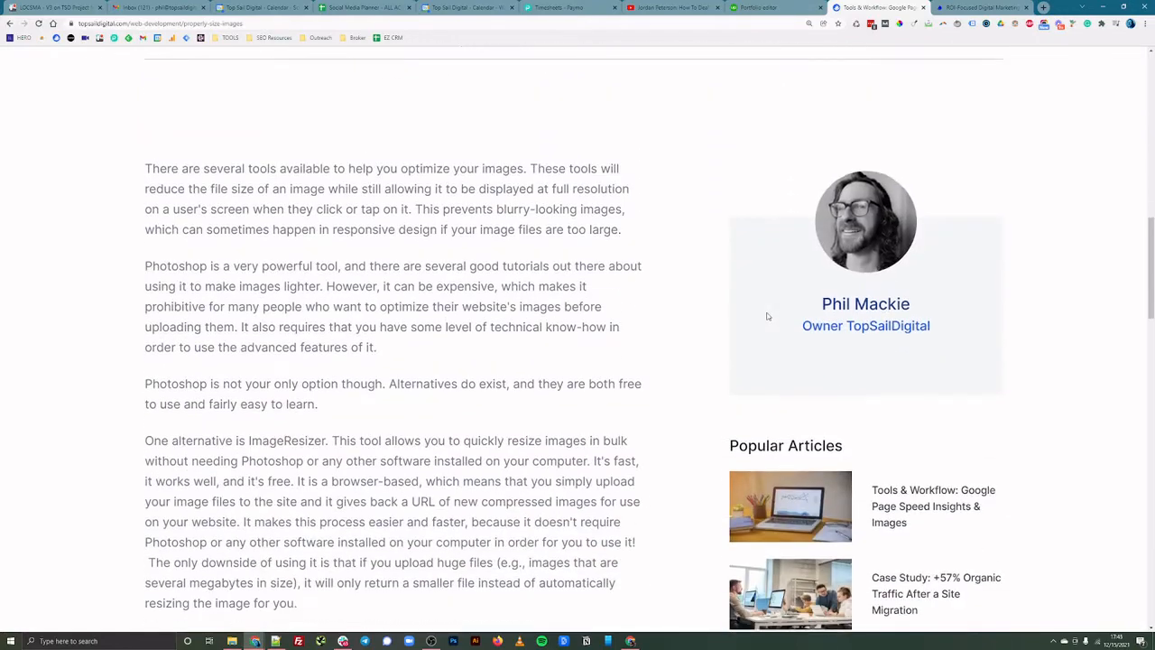
pyautogui.scroll(-3)
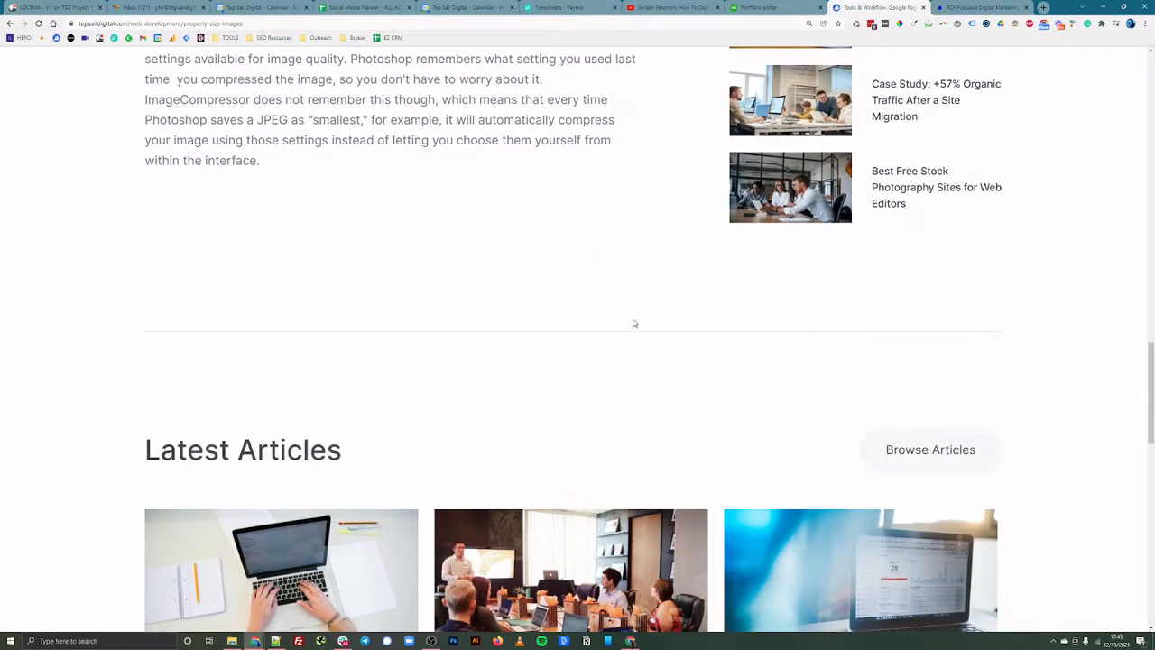
pyautogui.scroll(-3)
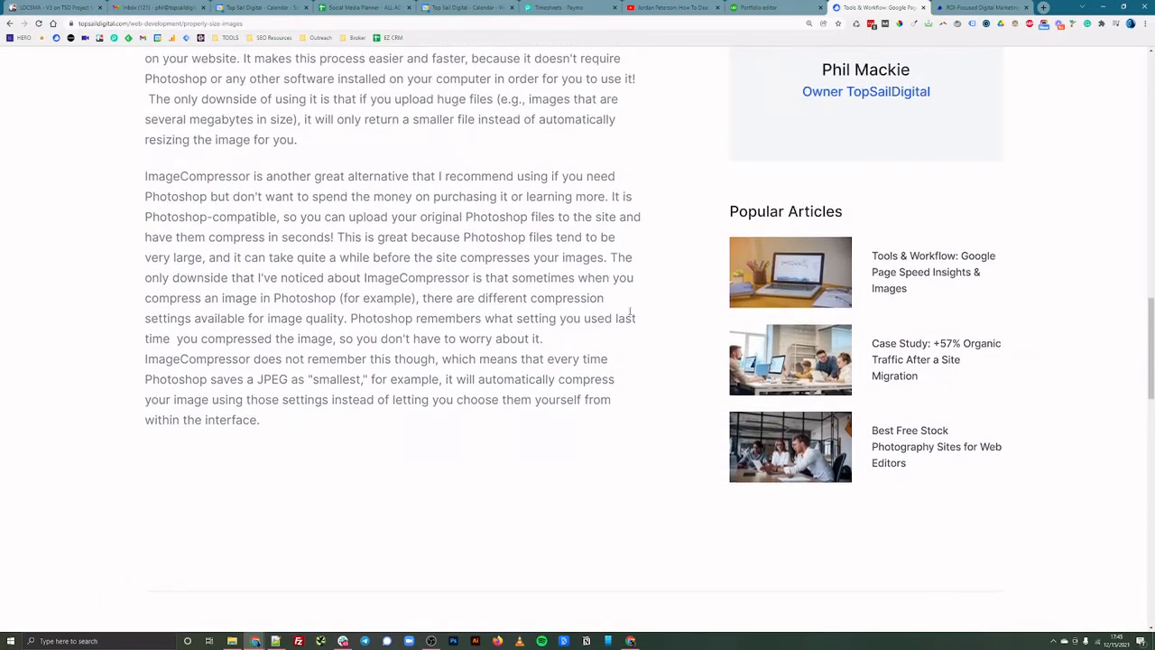
pyautogui.scroll(3)
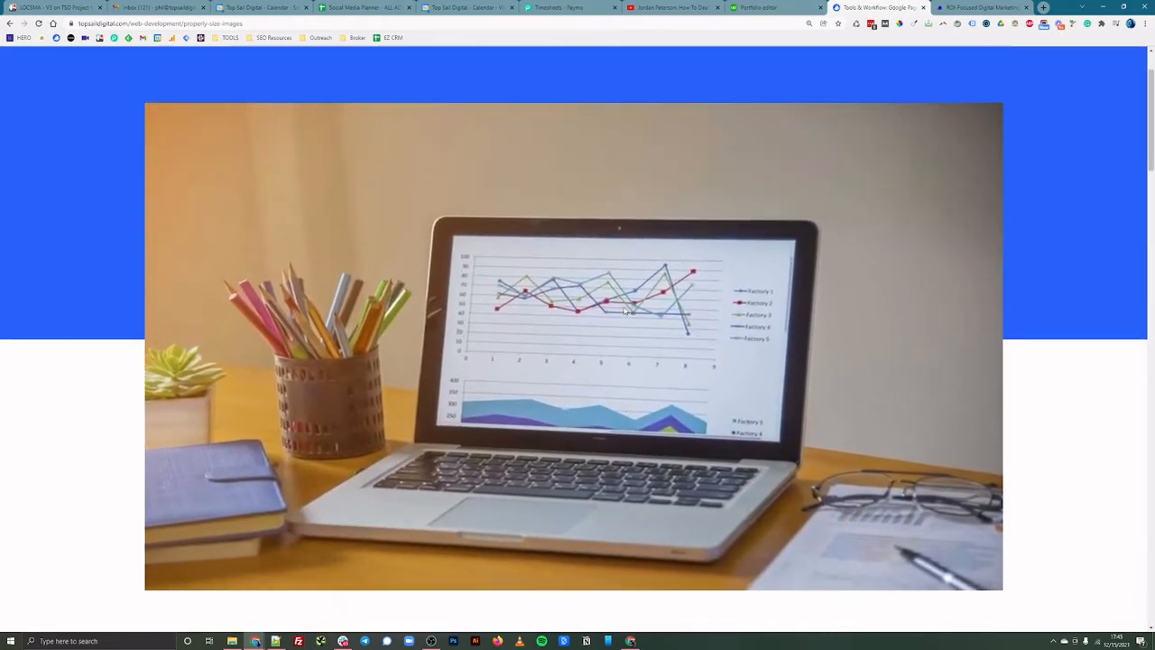
pyautogui.scroll(3)
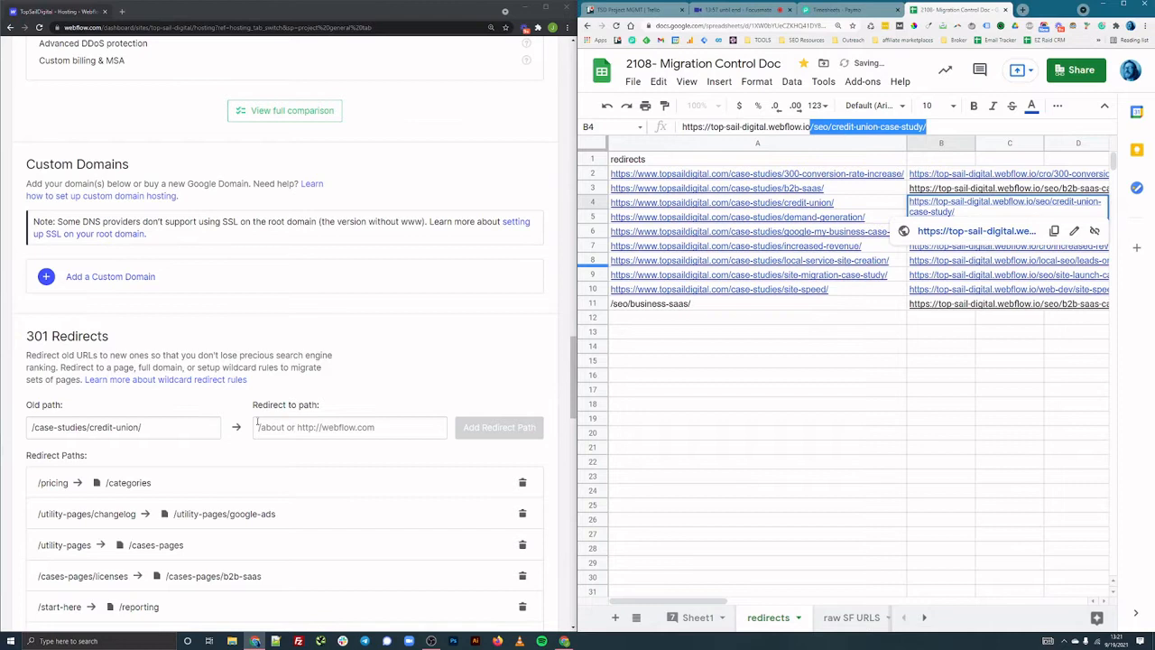
# - Add the demand-generation redirect to /seo/demand-generation-case-study
pyautogui.click(499, 427)
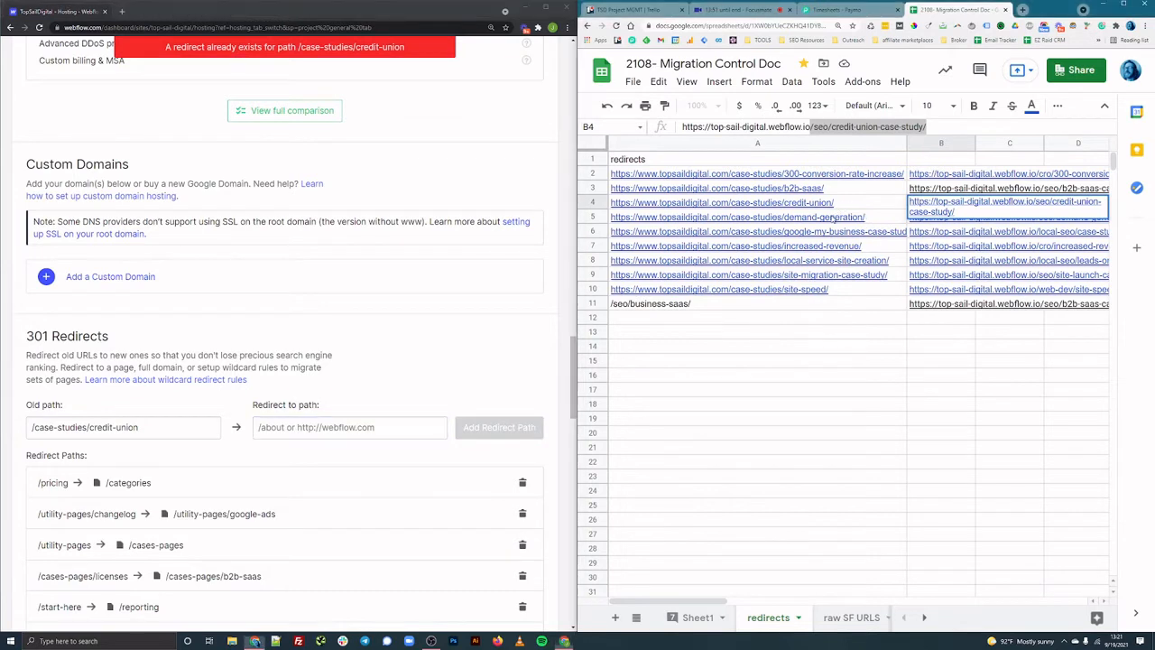
pyautogui.click(733, 216)
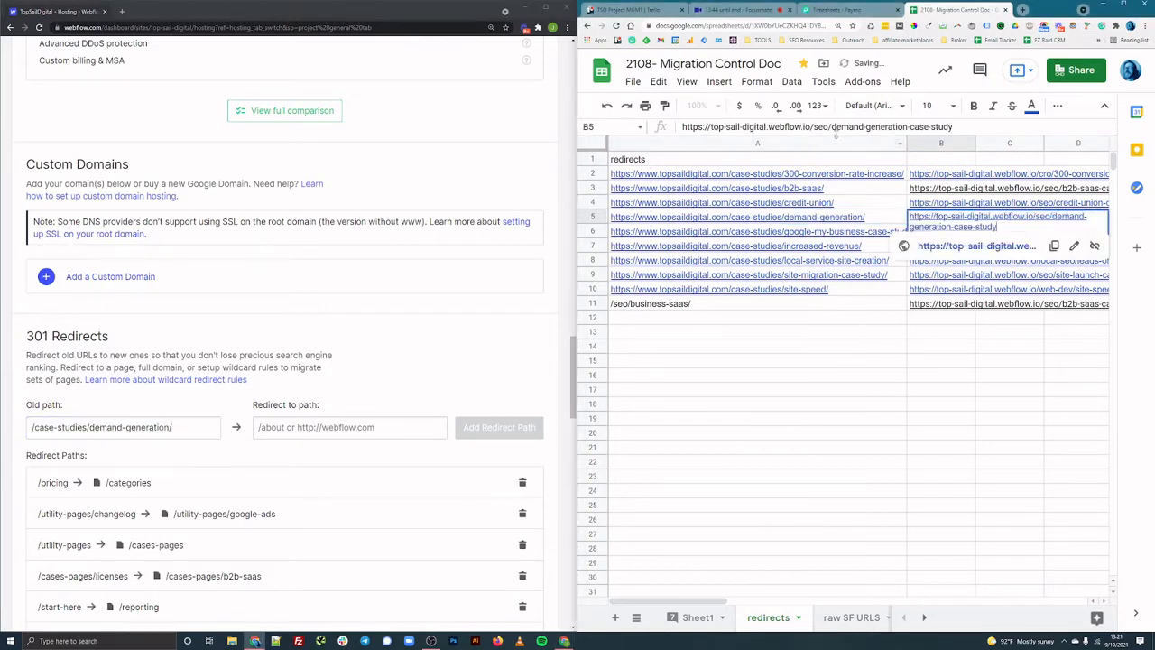
pyautogui.write('/seo/demand-generation-case-study')
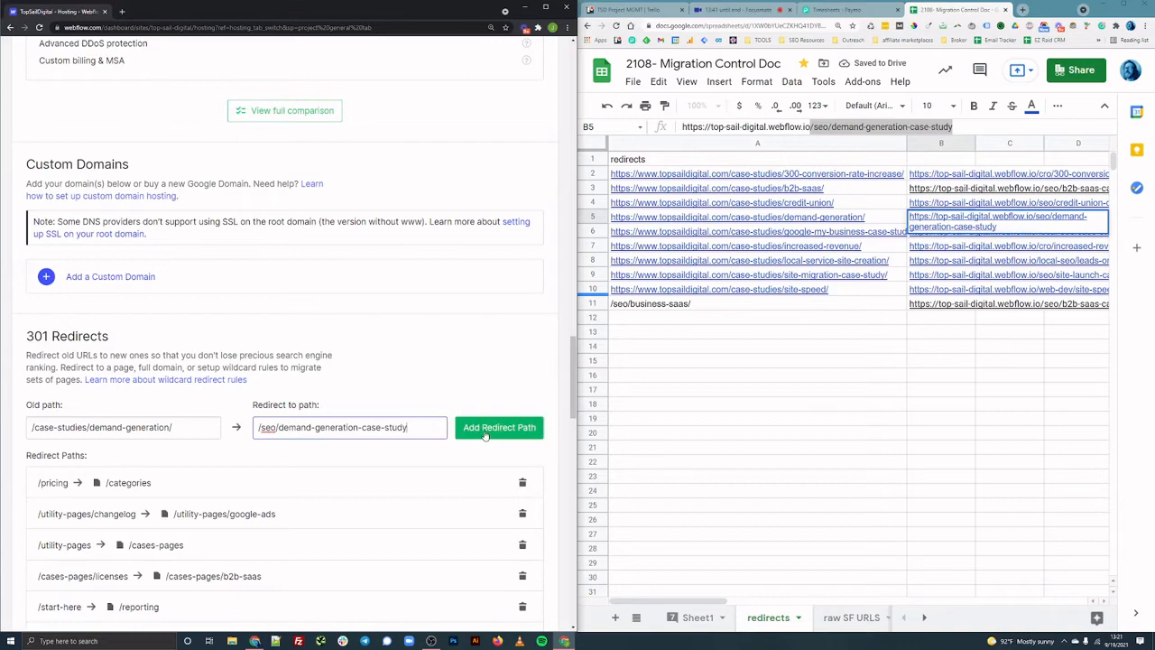
pyautogui.click(499, 427)
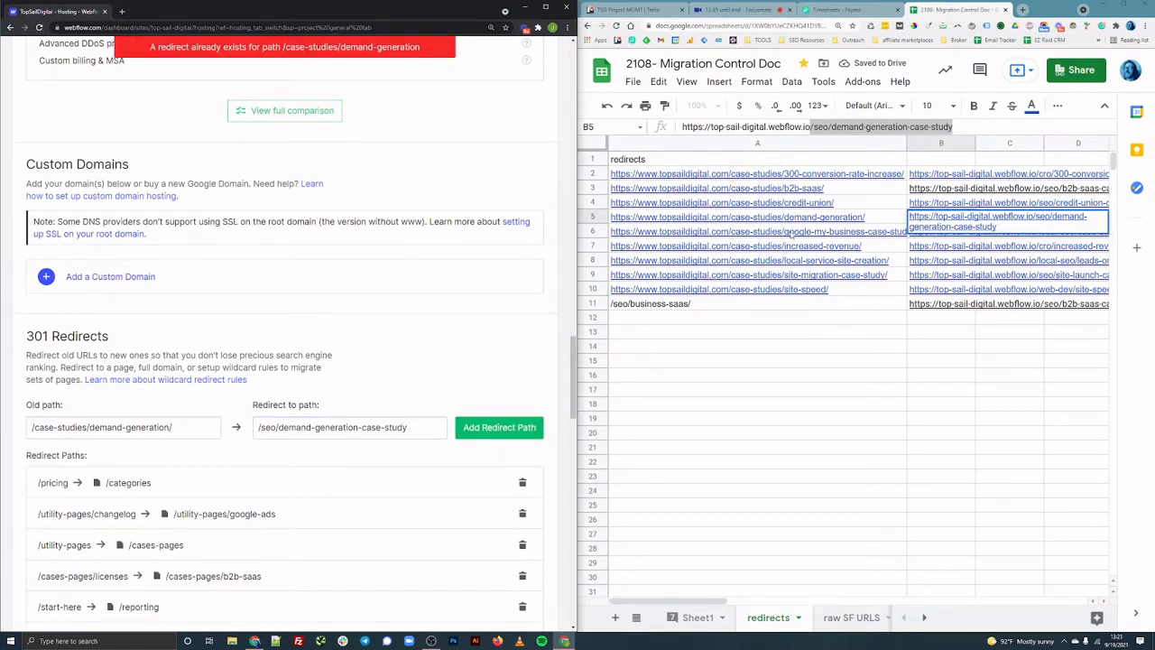
# - Redirect the google-my-business-case-study path to /local-seo/case-study
pyautogui.click(758, 230)
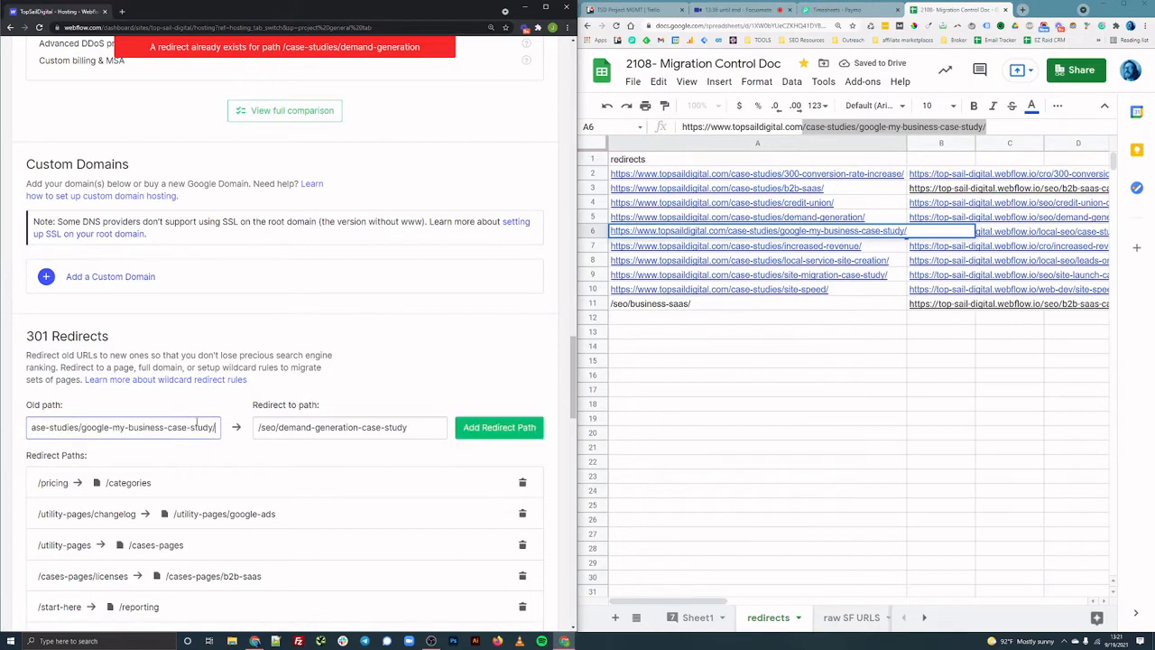
pyautogui.click(941, 232)
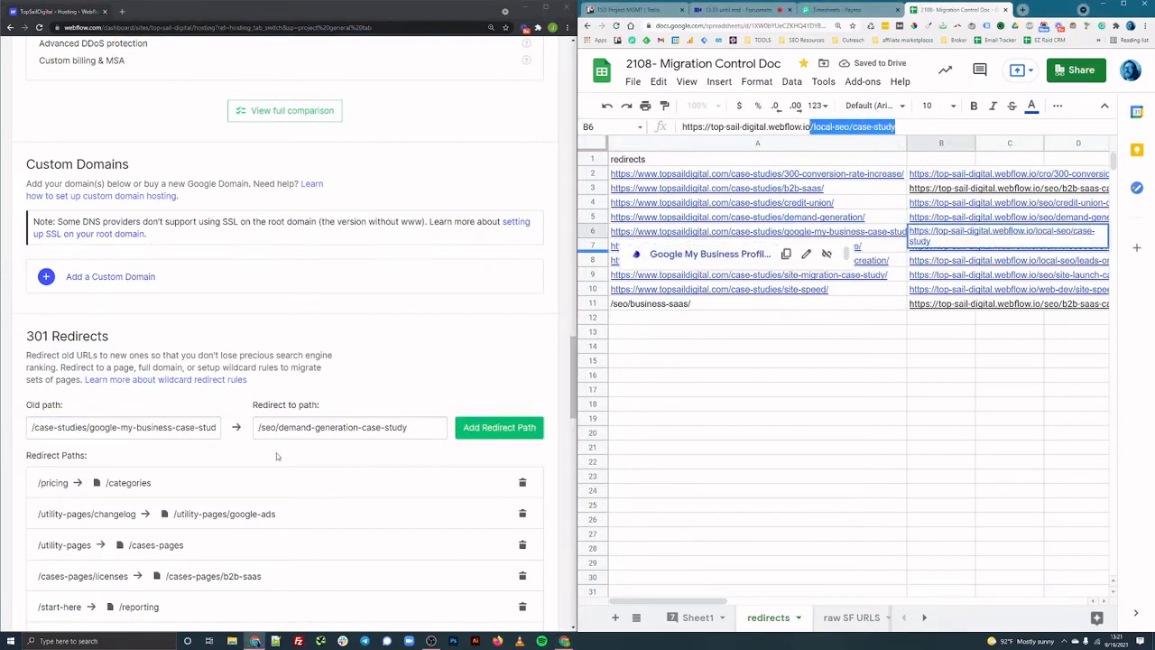
pyautogui.write('/local-seo/case-study')
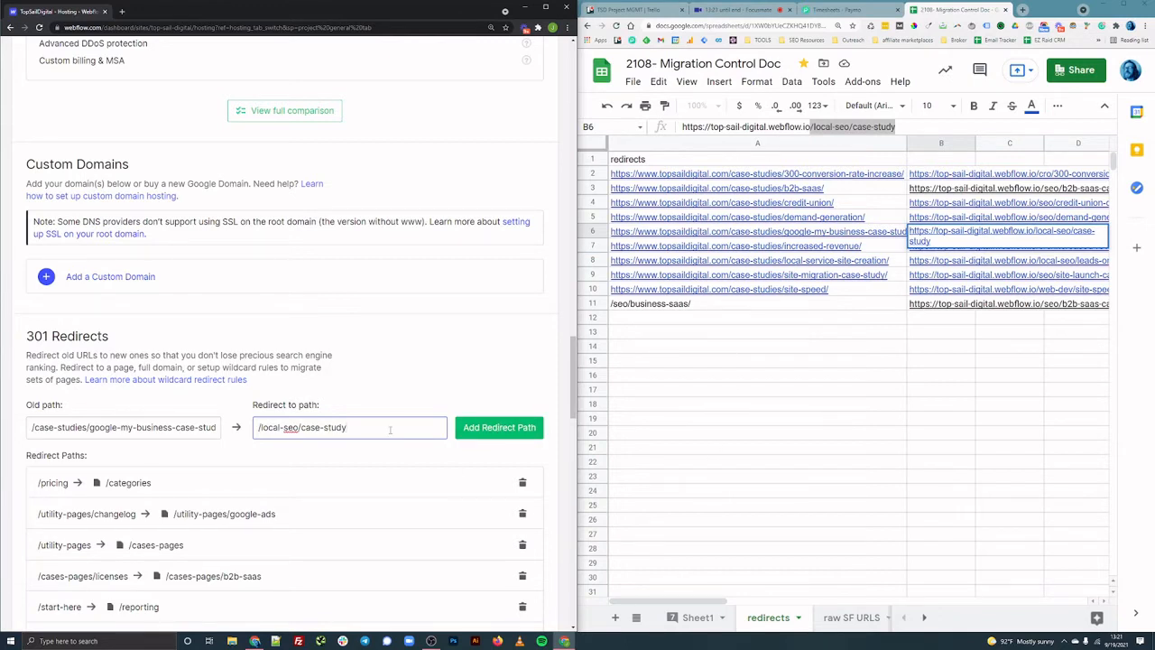
pyautogui.click(500, 427)
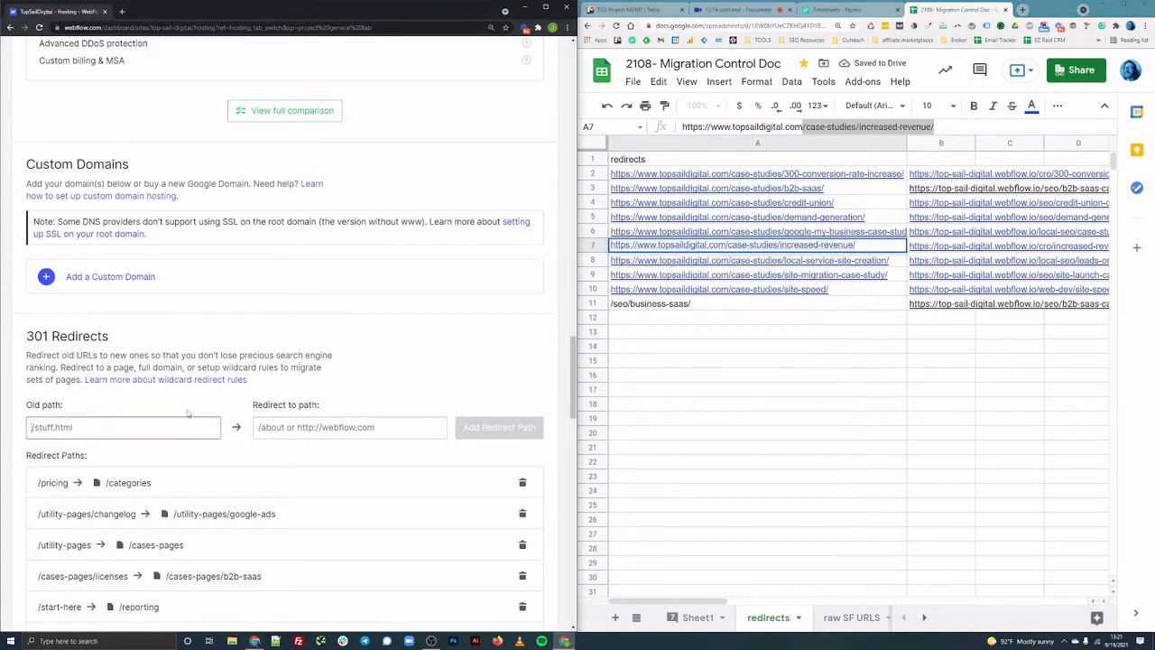
# - Add redirects for increased-revenue and /case-studies/local-service-site-creation/ using paths from the sheet
pyautogui.click(941, 231)
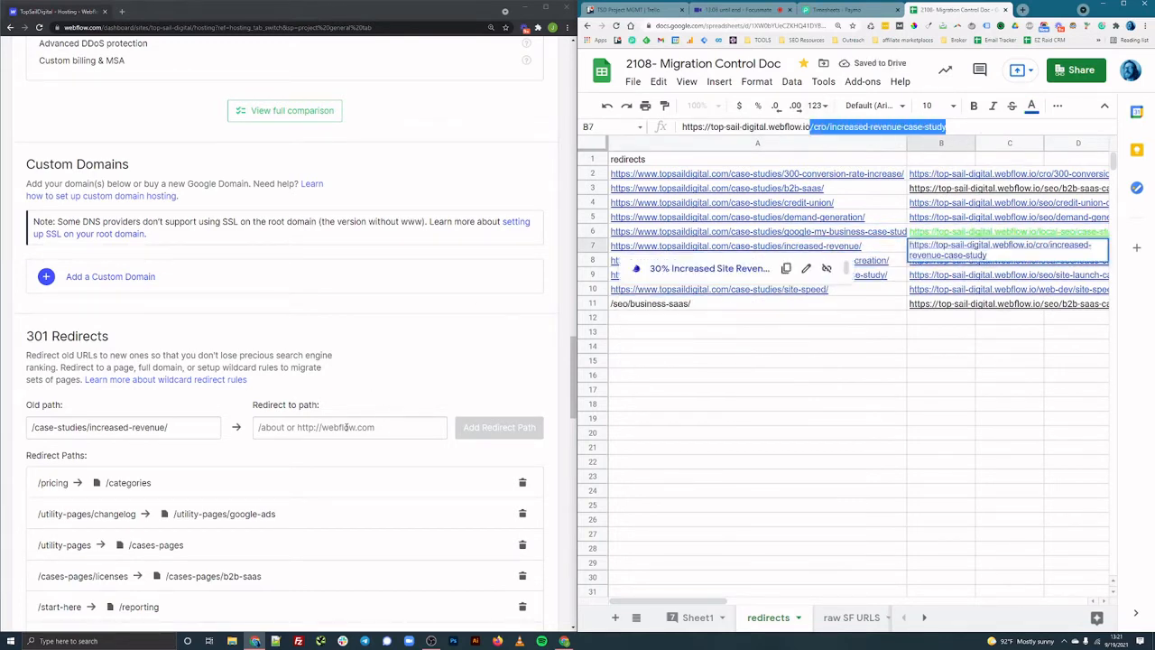
pyautogui.click(499, 427)
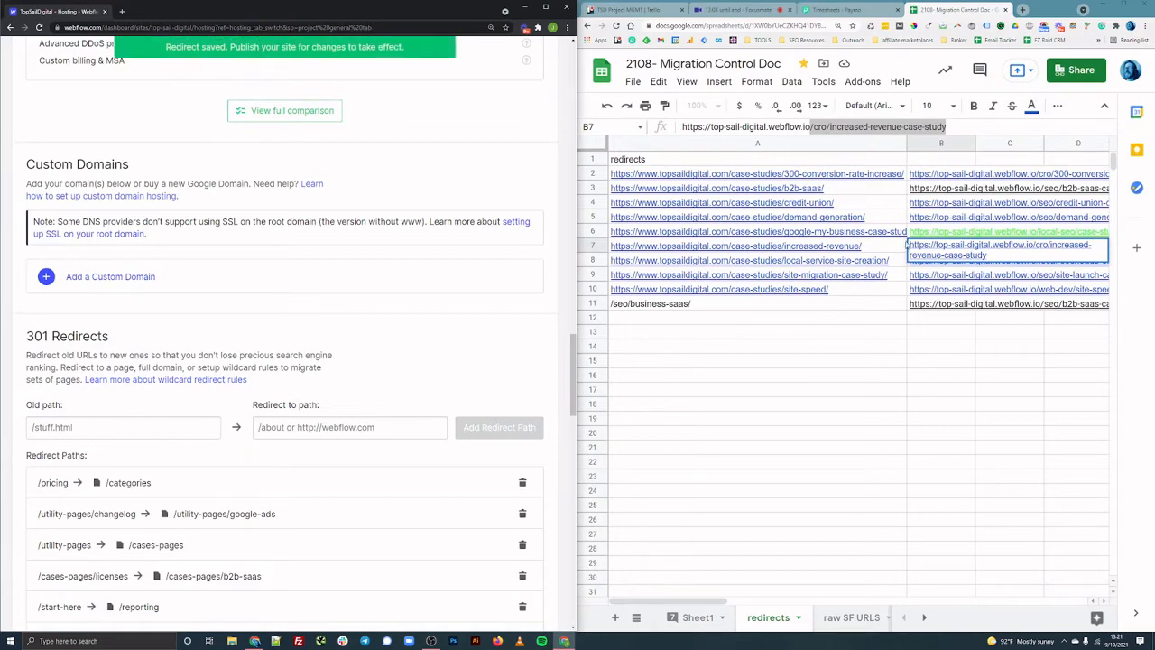
pyautogui.click(749, 260)
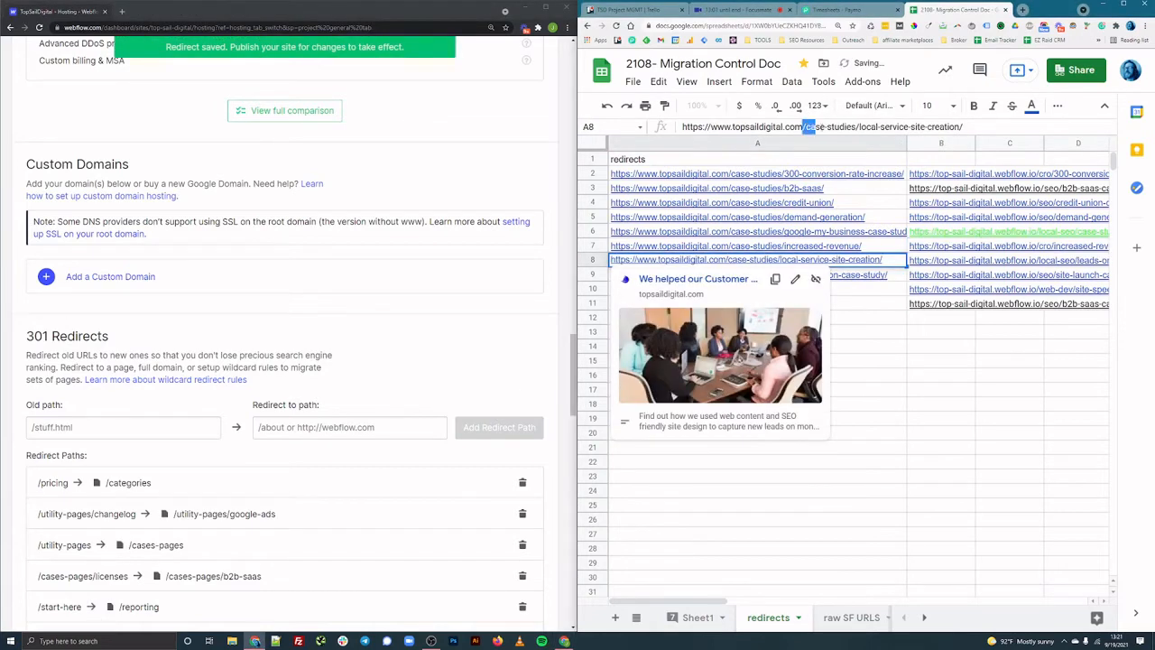
pyautogui.write('/case-studies/local-service-site-creation/')
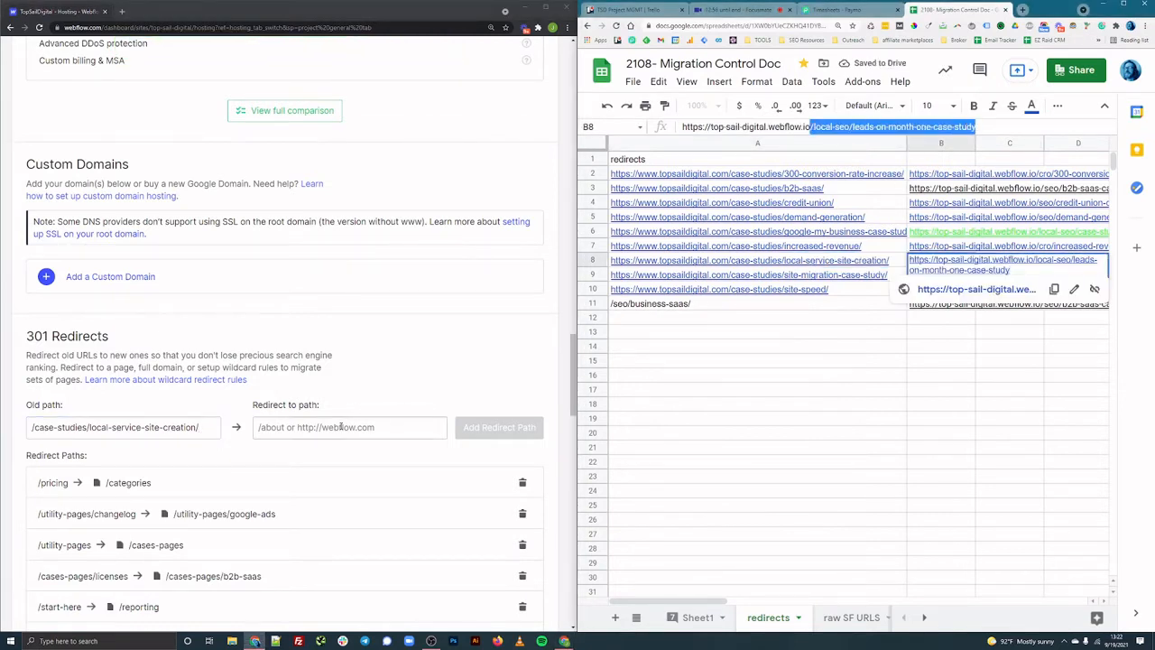
pyautogui.click(499, 427)
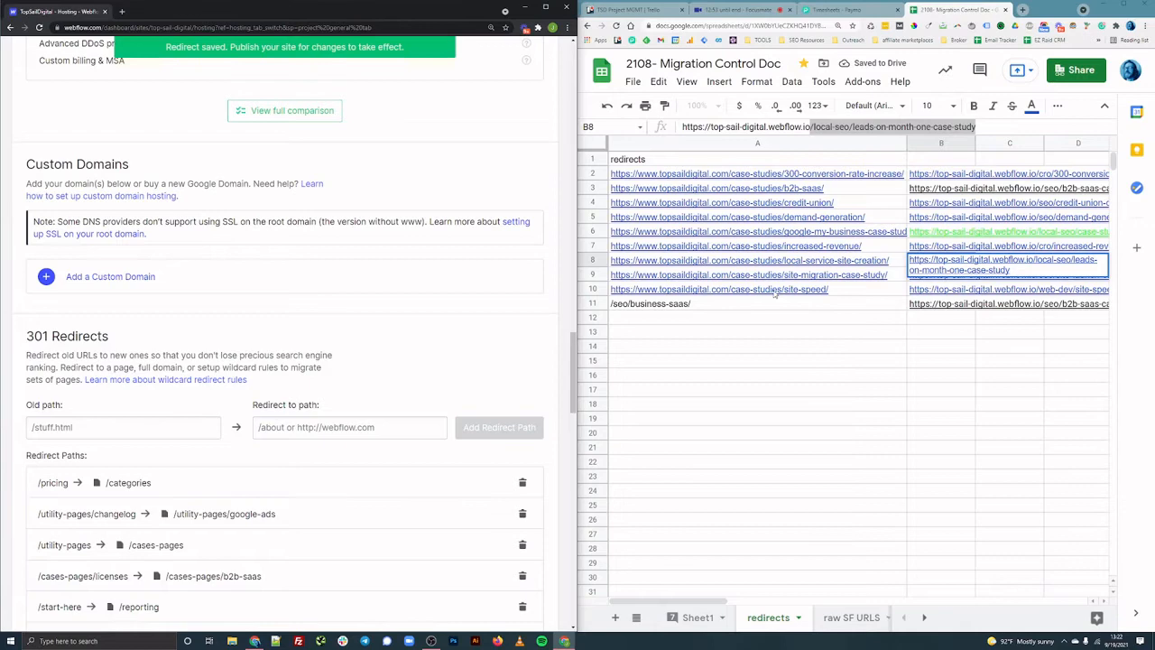
pyautogui.click(749, 274)
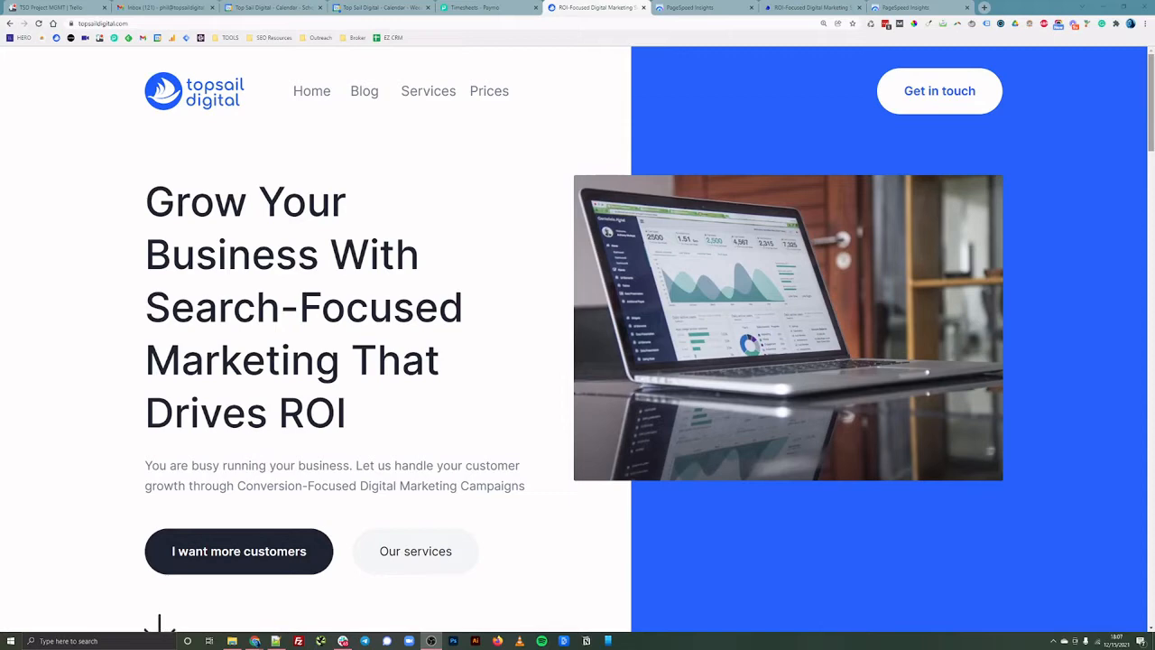
pyautogui.moveTo(478, 272)
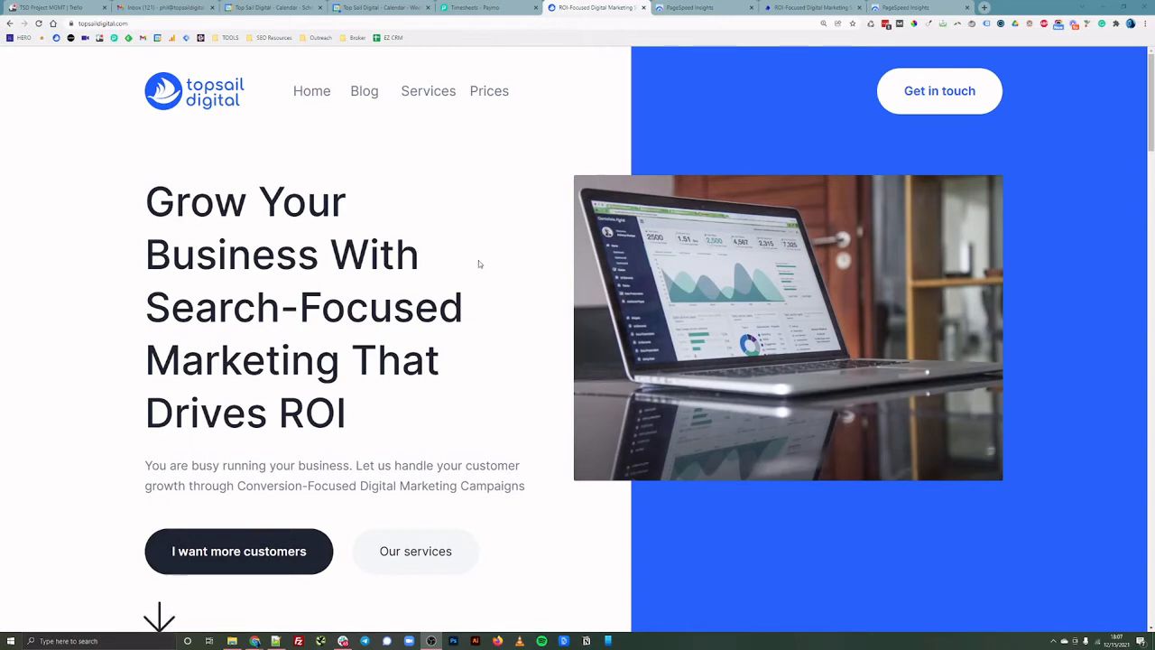
pyautogui.scroll(-3)
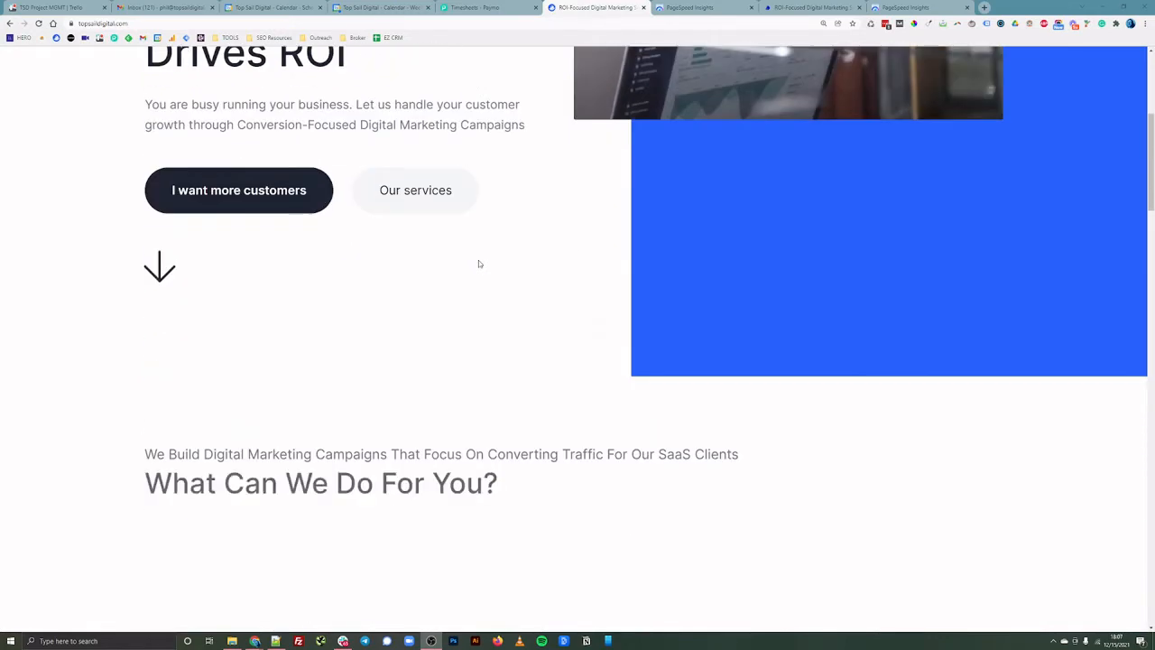
pyautogui.scroll(-3)
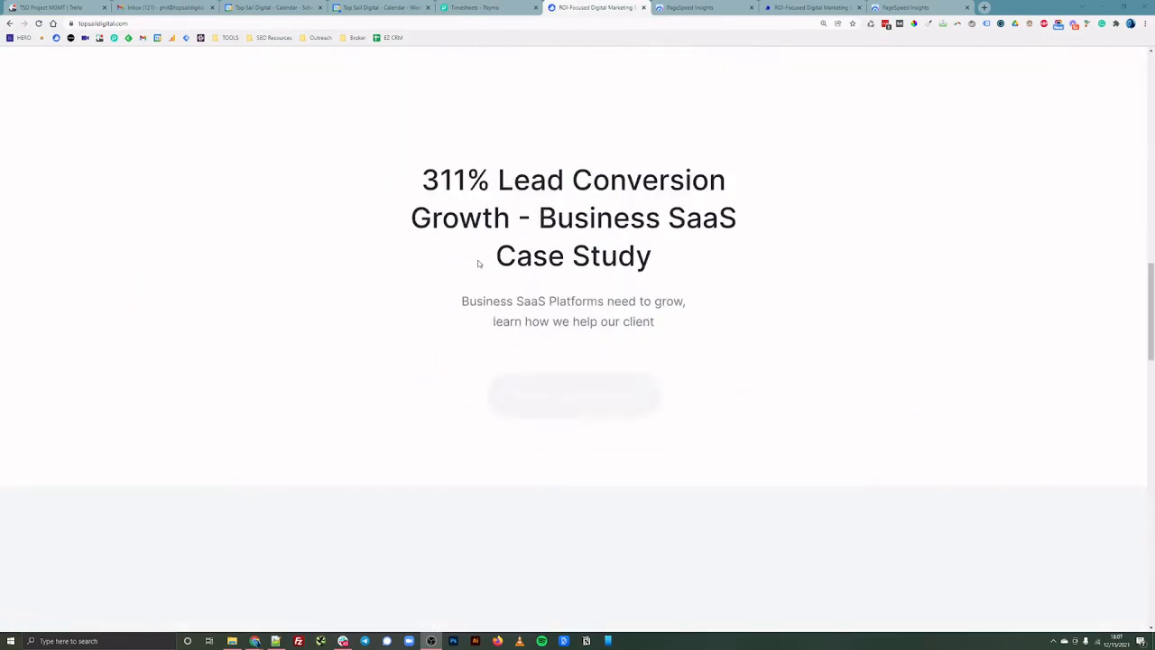
pyautogui.scroll(-3)
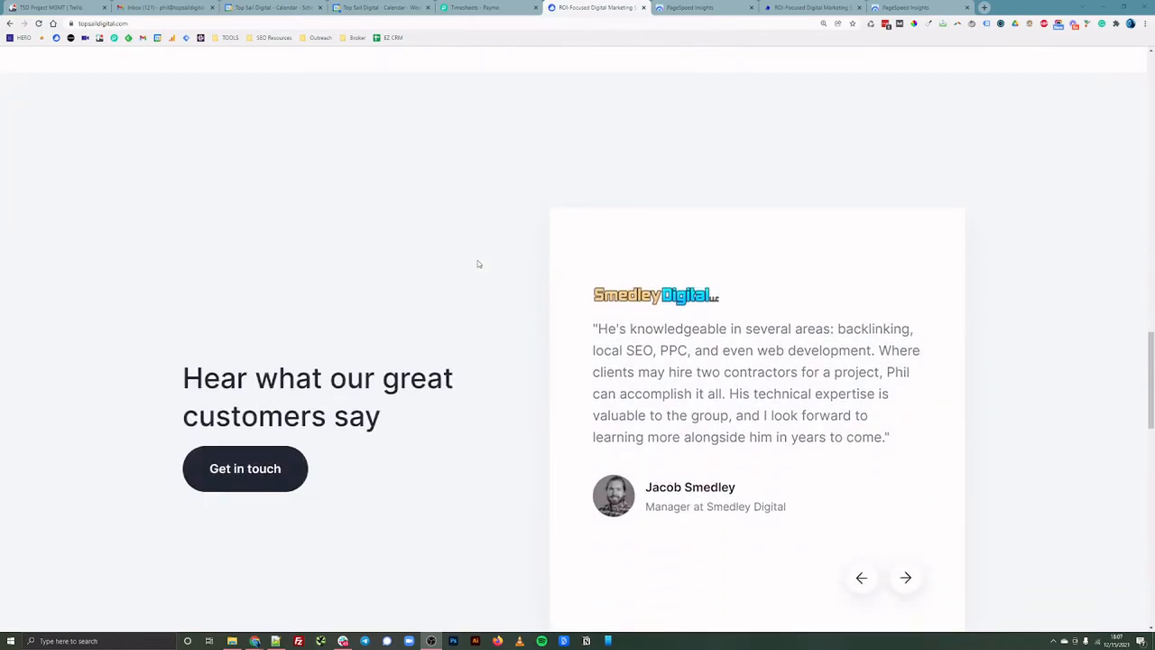
pyautogui.scroll(-3)
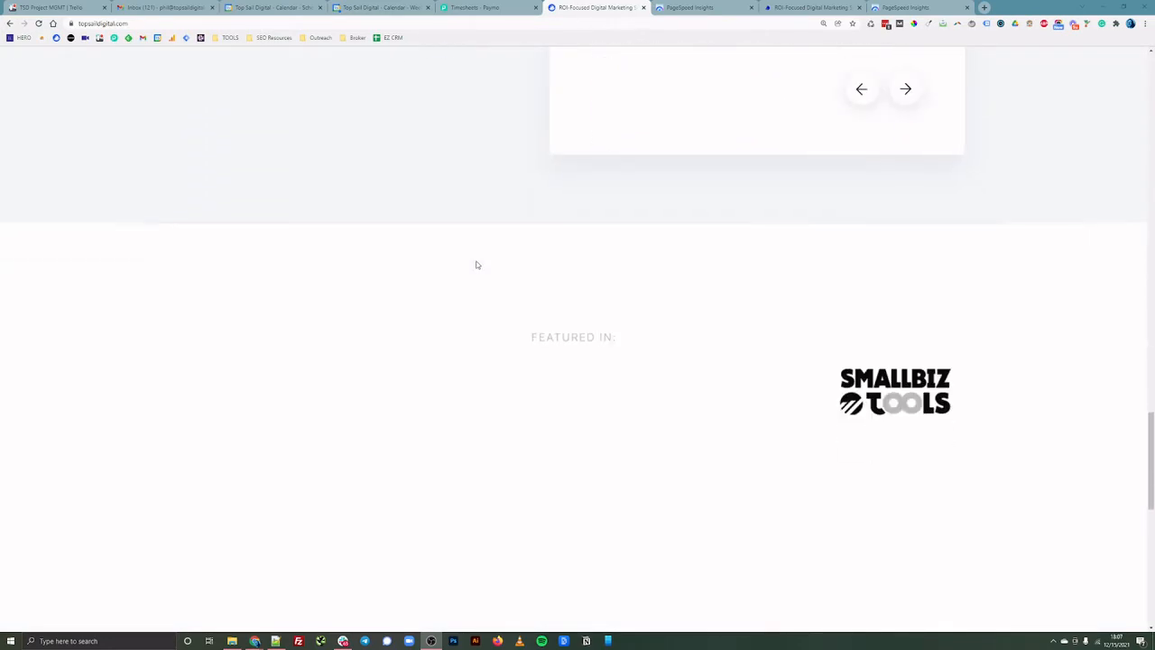
pyautogui.scroll(-3)
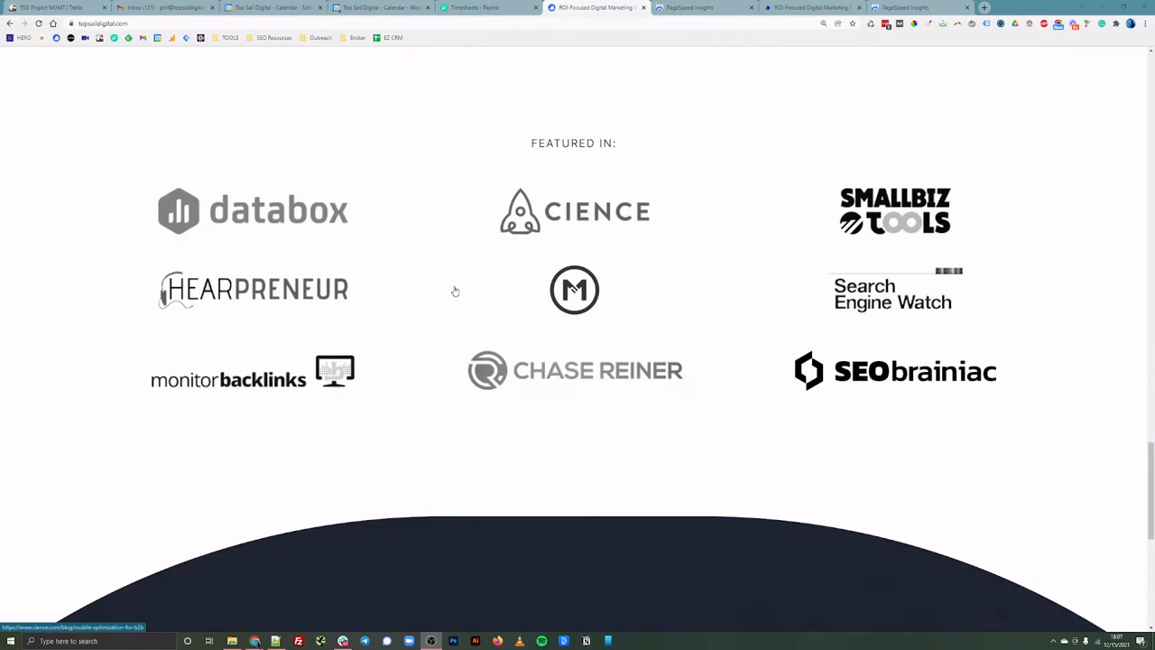
pyautogui.scroll(3)
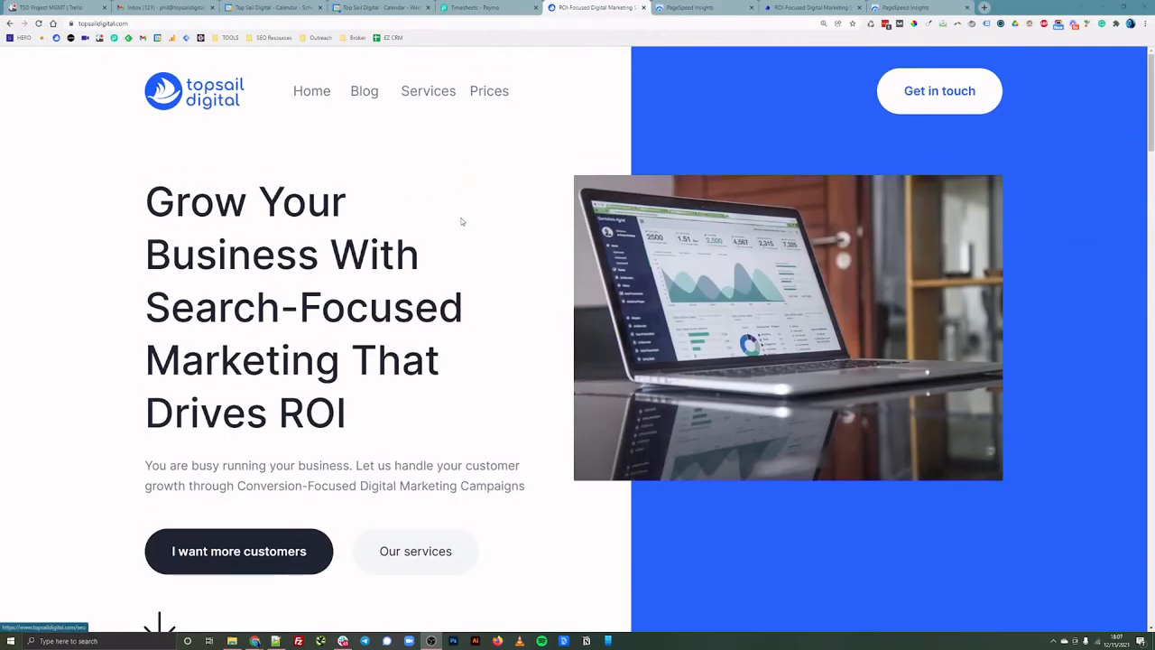
pyautogui.click(702, 7)
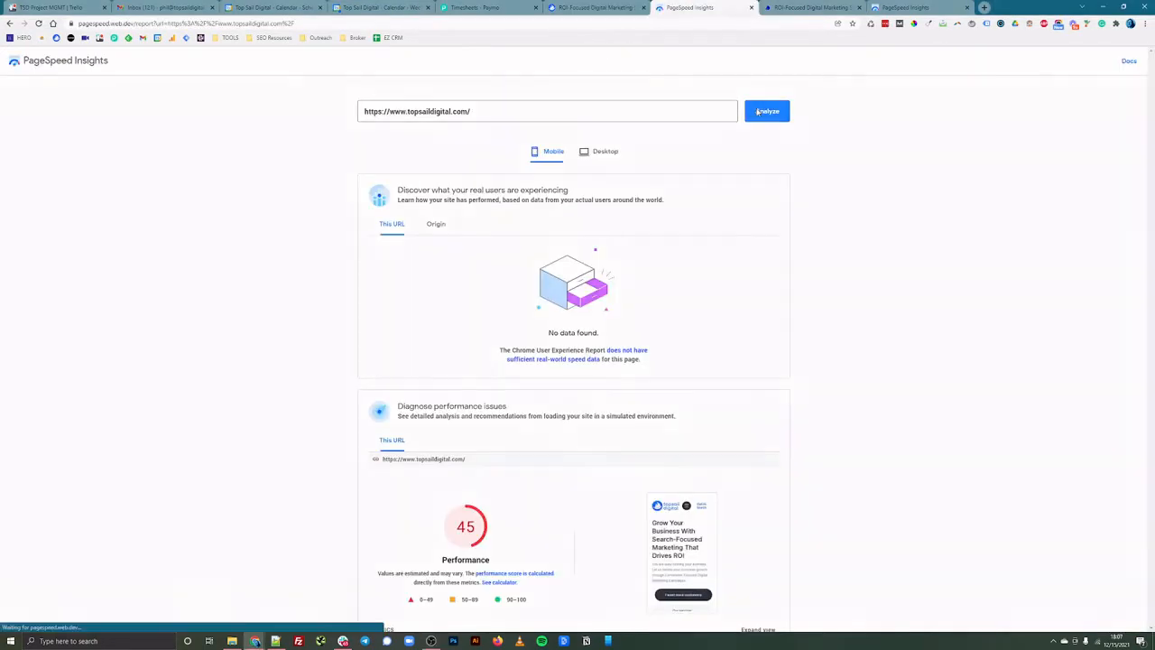
pyautogui.click(813, 8)
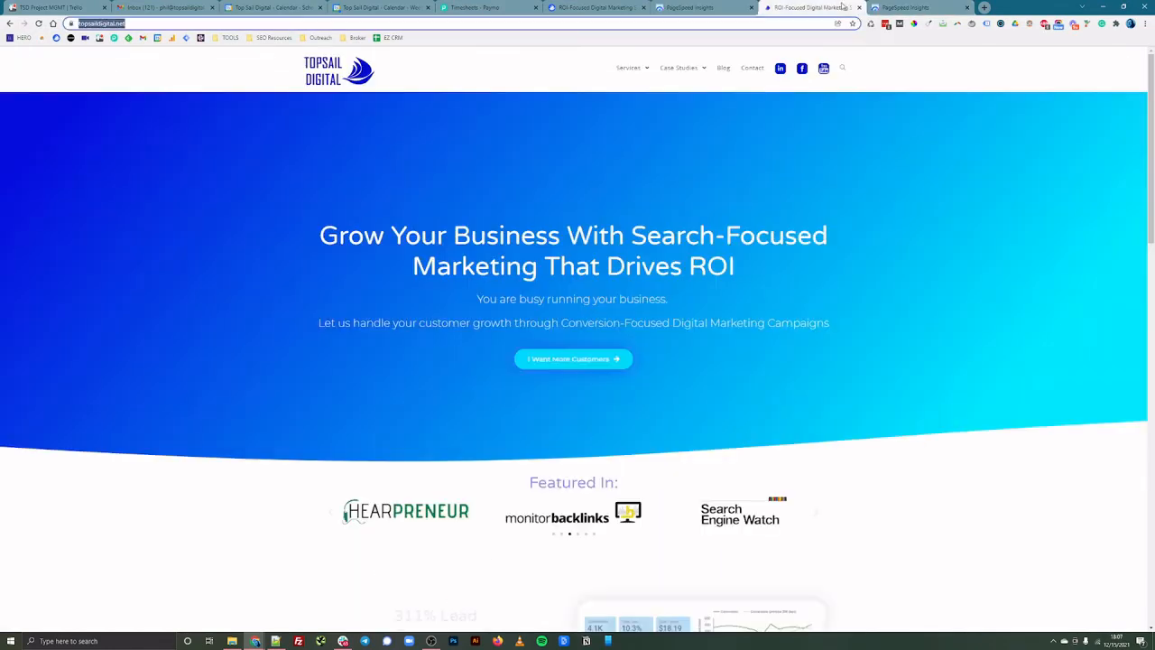
pyautogui.click(920, 8)
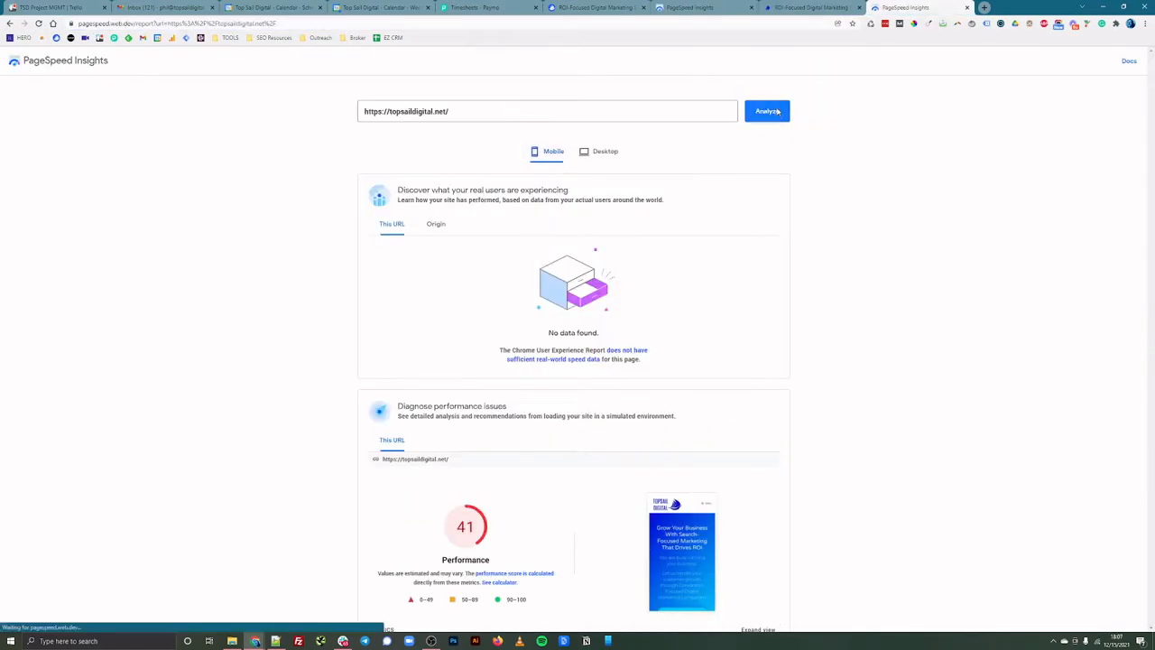
pyautogui.click(596, 7)
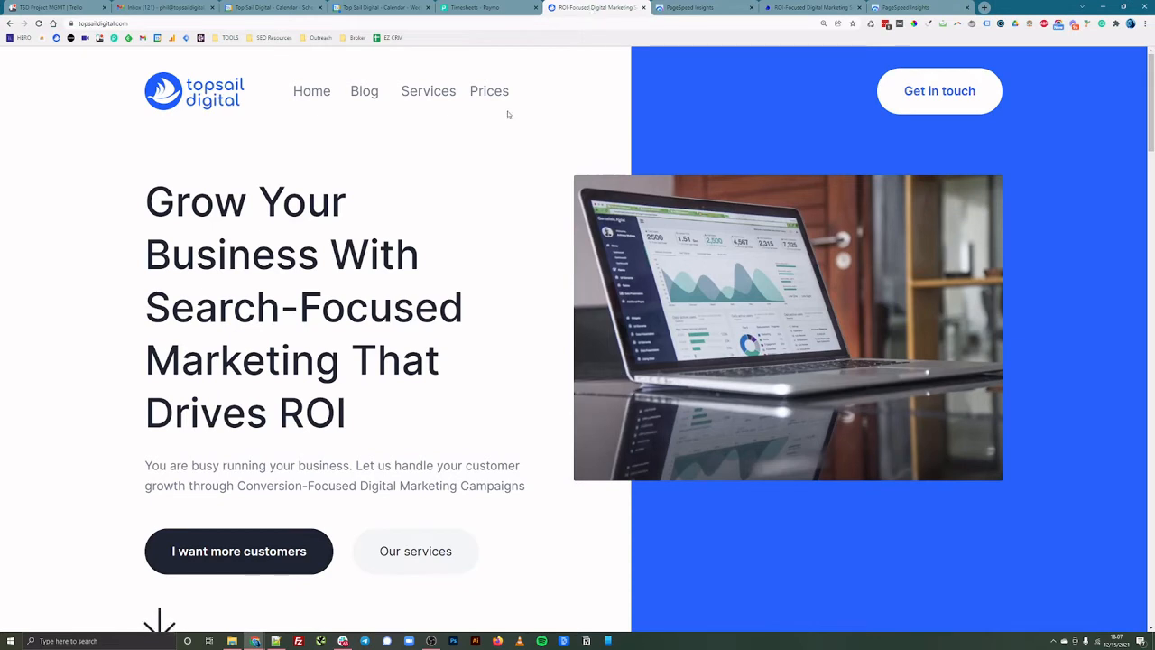
pyautogui.moveTo(350, 99)
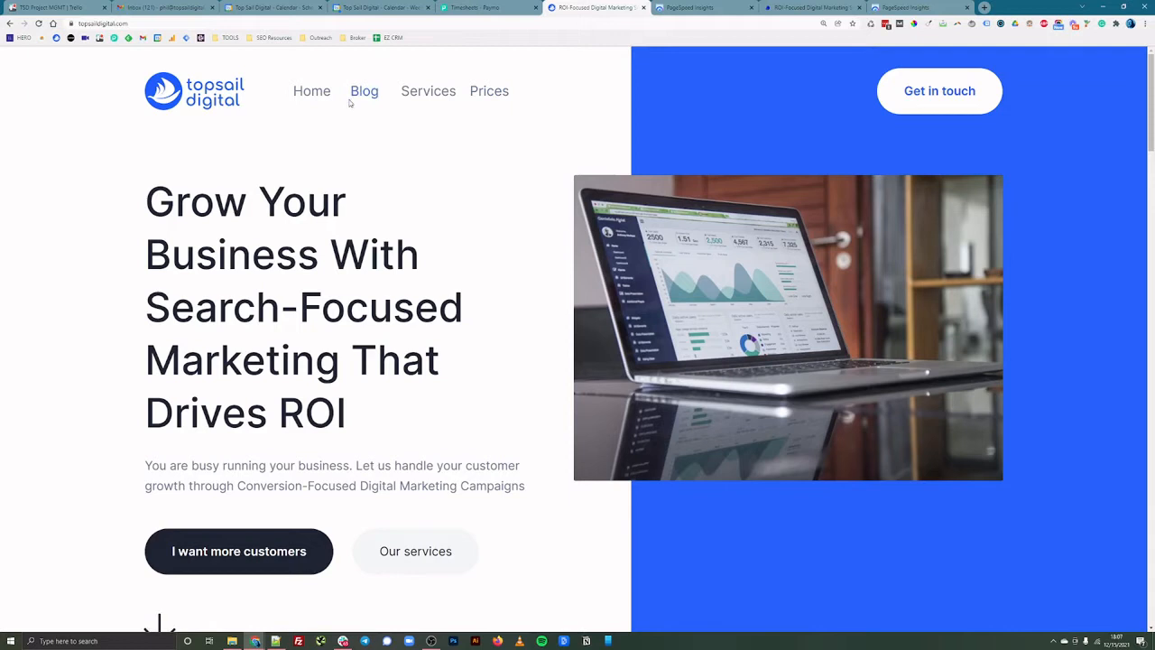
pyautogui.moveTo(467, 174)
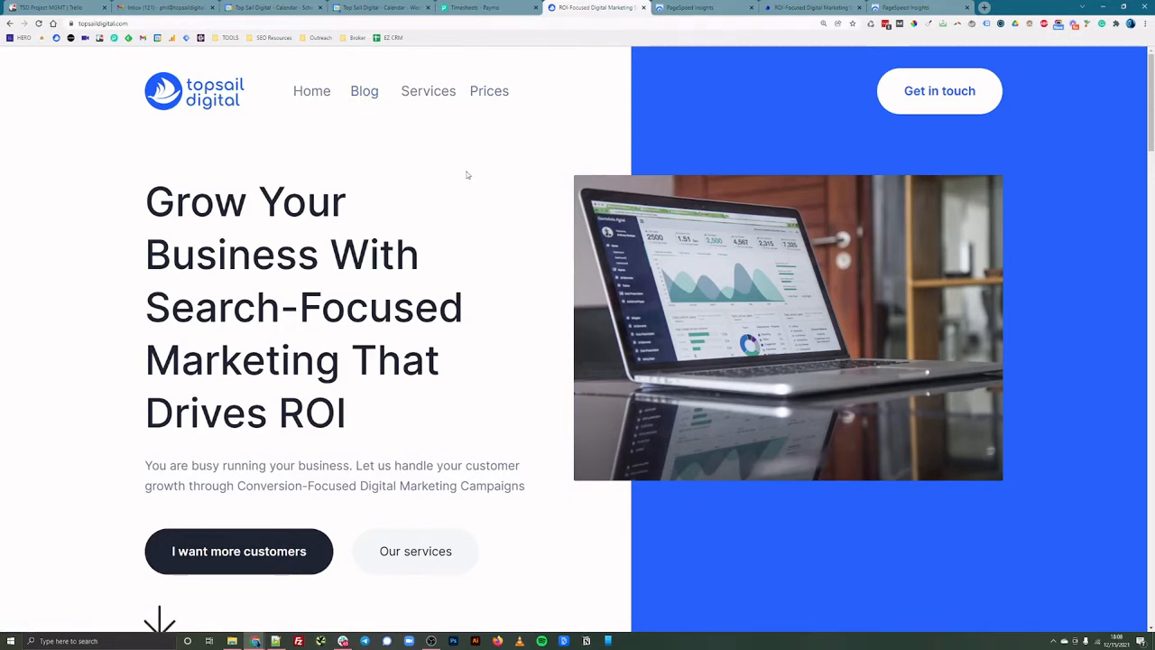
pyautogui.moveTo(464, 174)
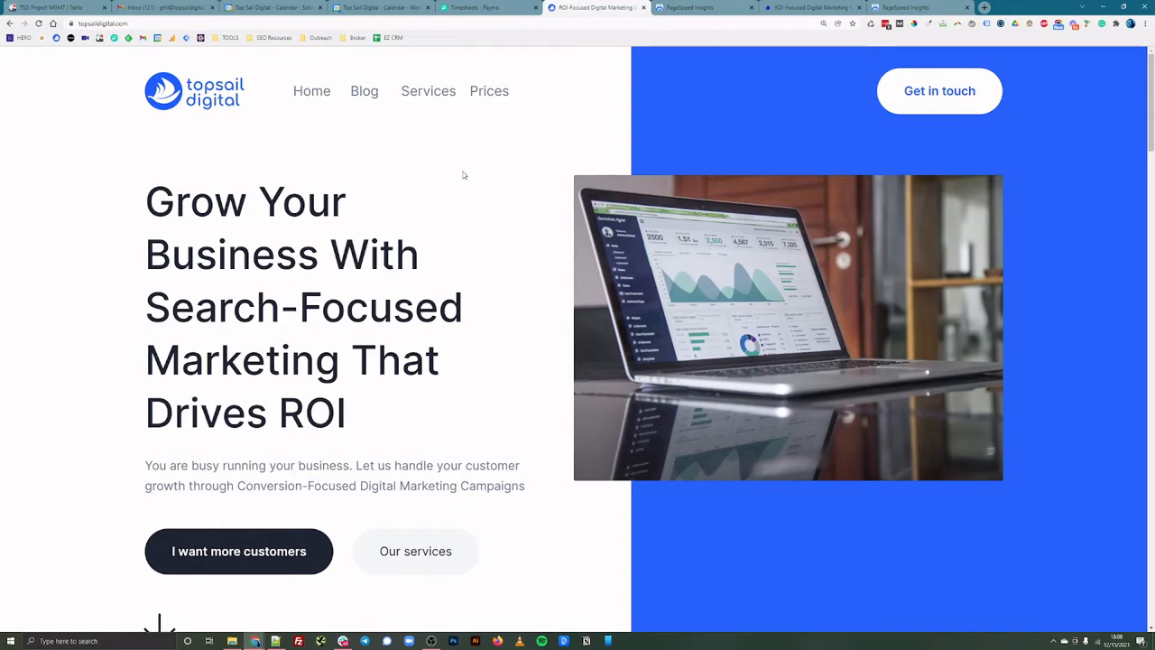
pyautogui.moveTo(479, 175)
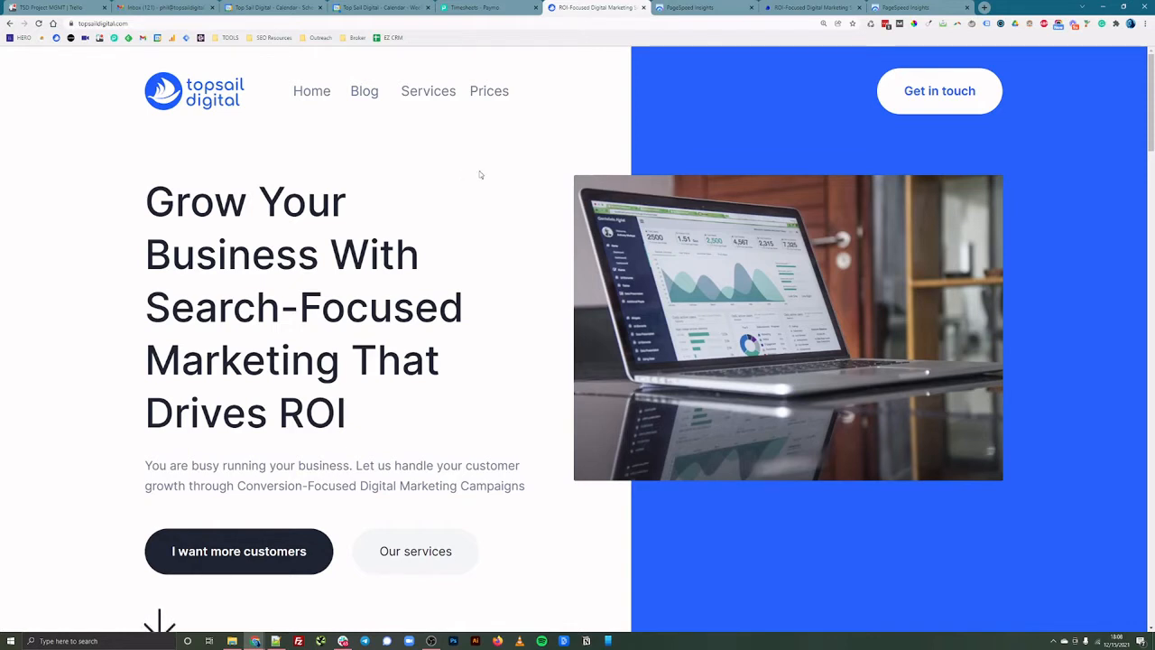
# - Review topsaildigital.com's PageSpeed mobile and desktop results
pyautogui.click(704, 7)
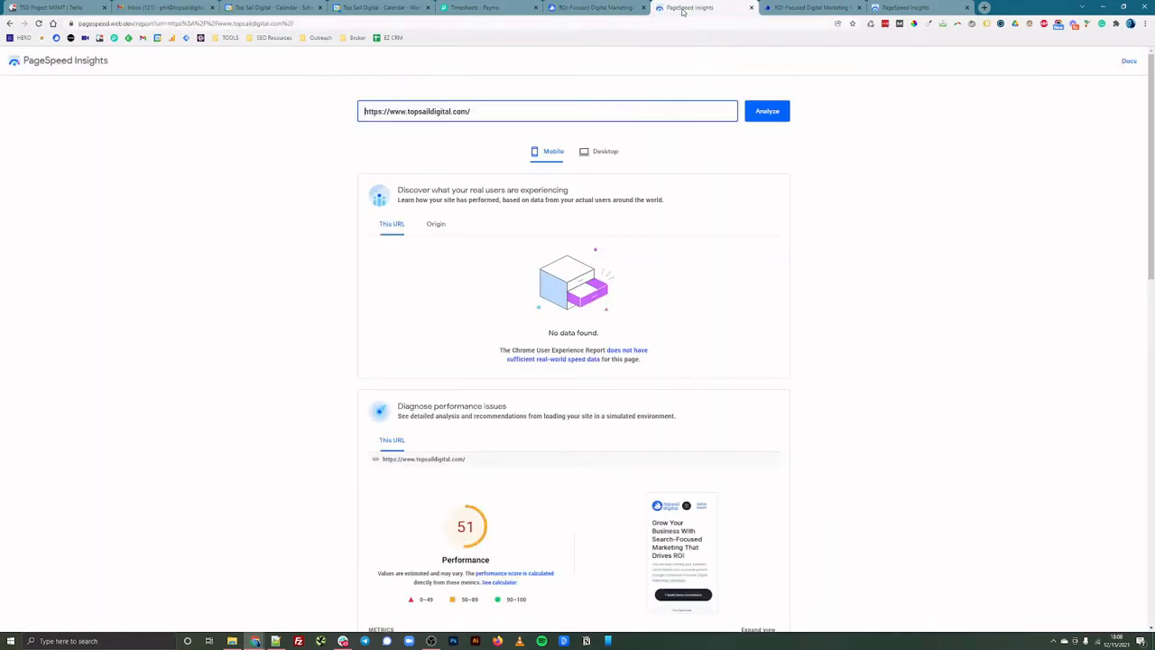
pyautogui.scroll(-3)
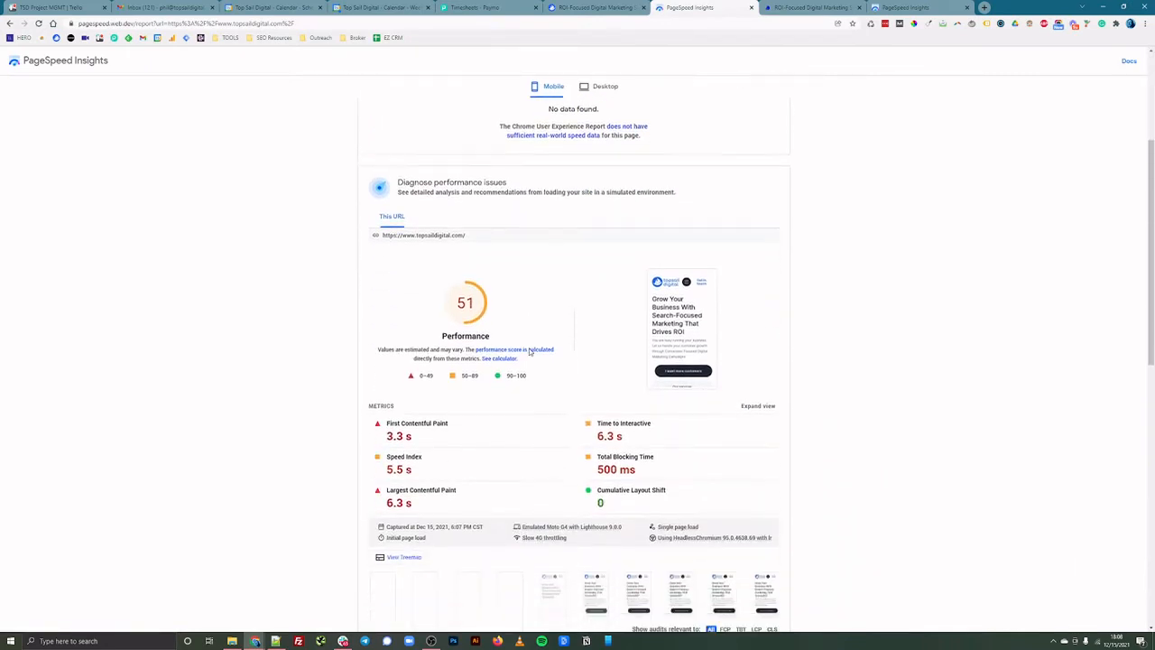
pyautogui.click(605, 85)
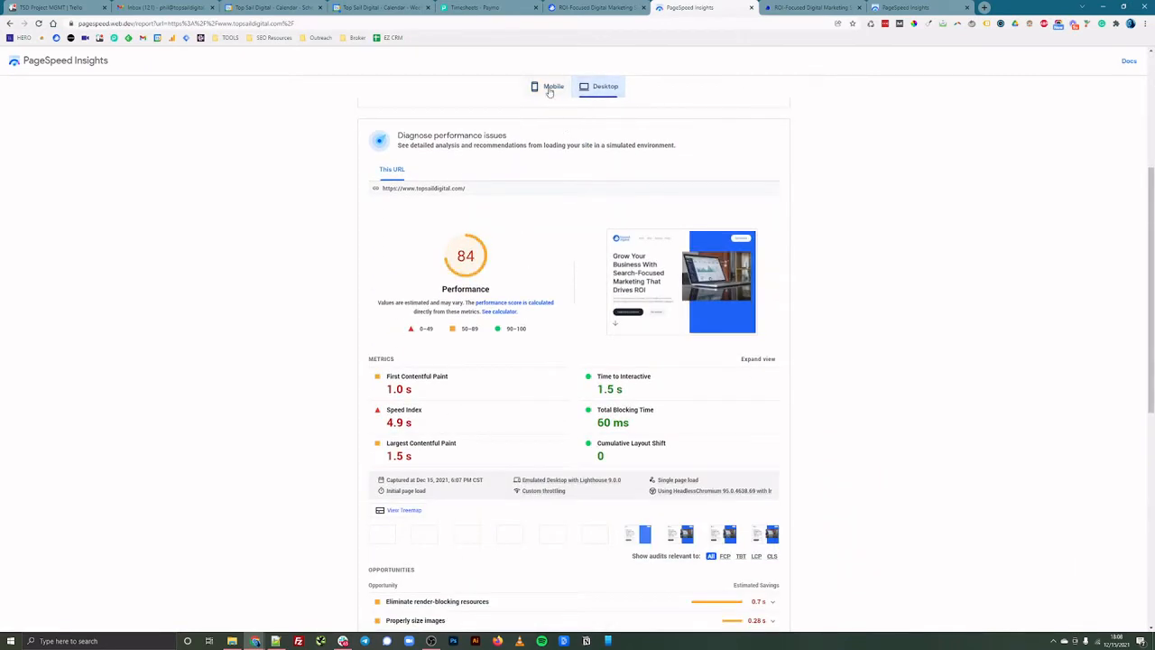
pyautogui.click(547, 86)
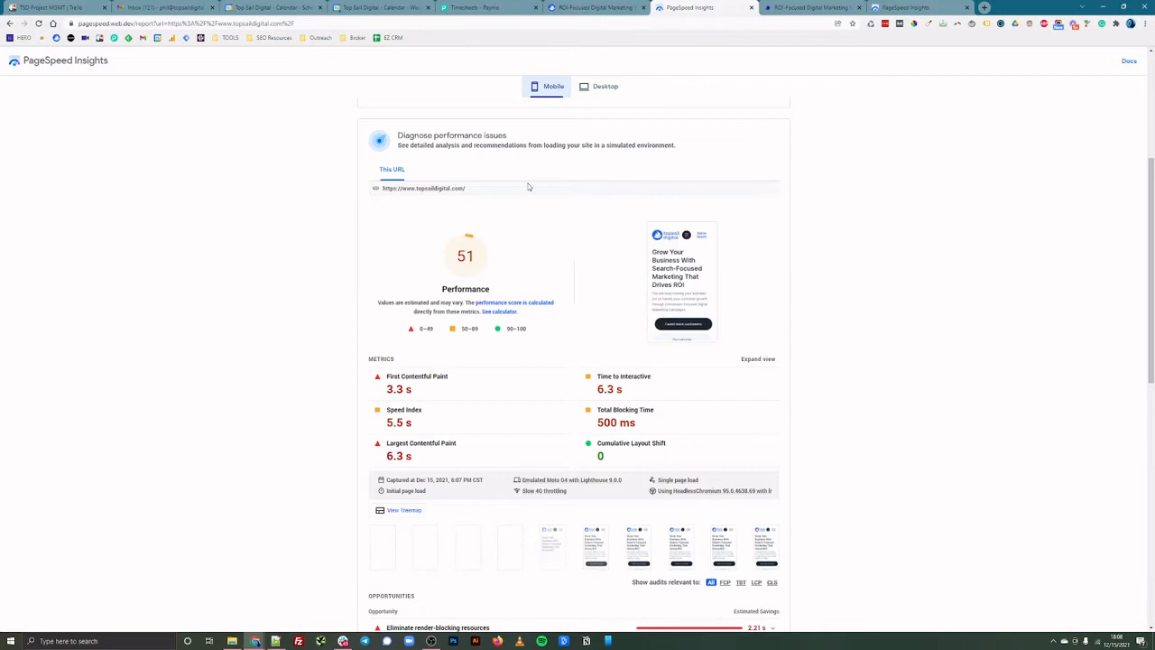
pyautogui.scroll(-3)
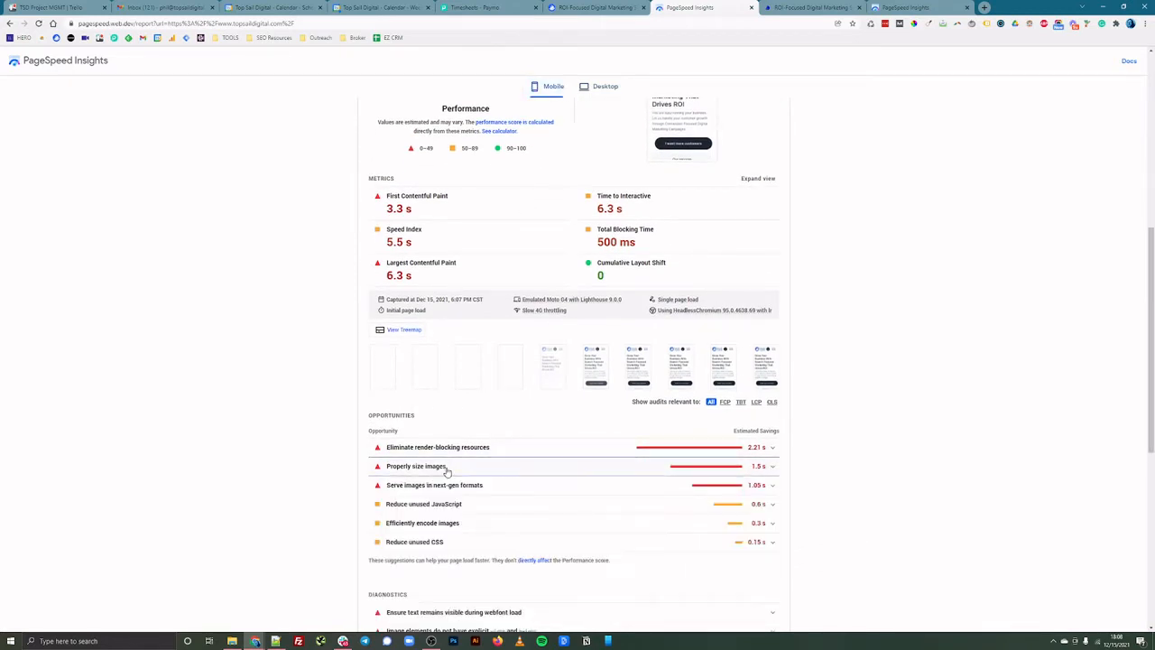
pyautogui.moveTo(445, 484)
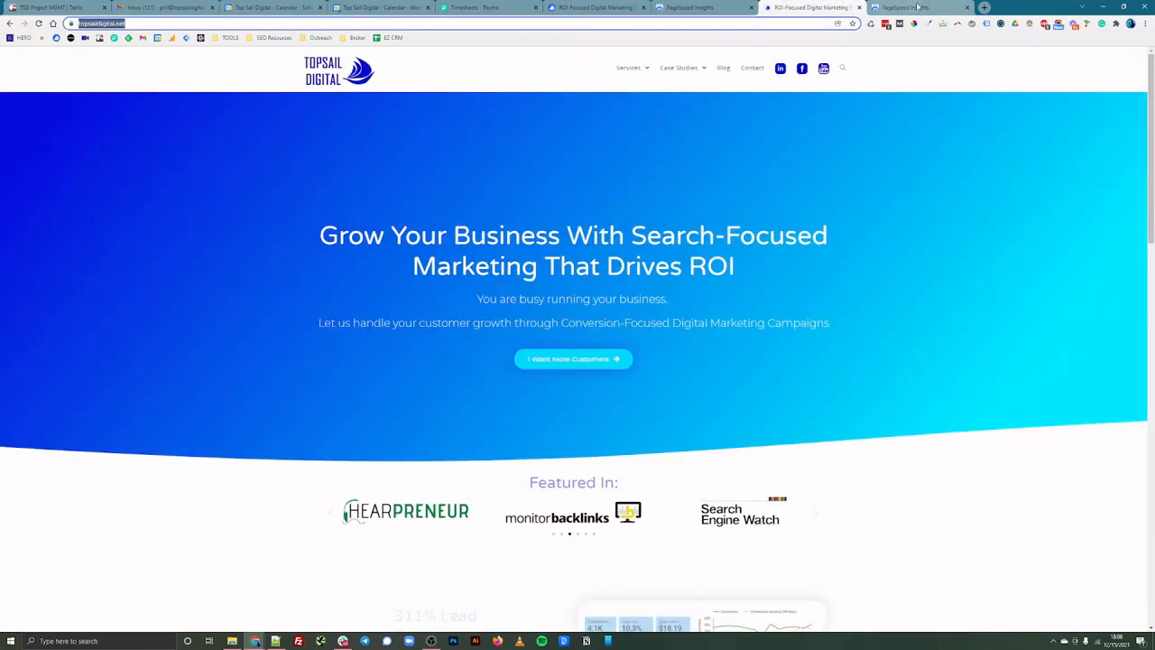
# - Show the topsaildigital.net PageSpeed report, mobile score 40, from its top
pyautogui.click(912, 7)
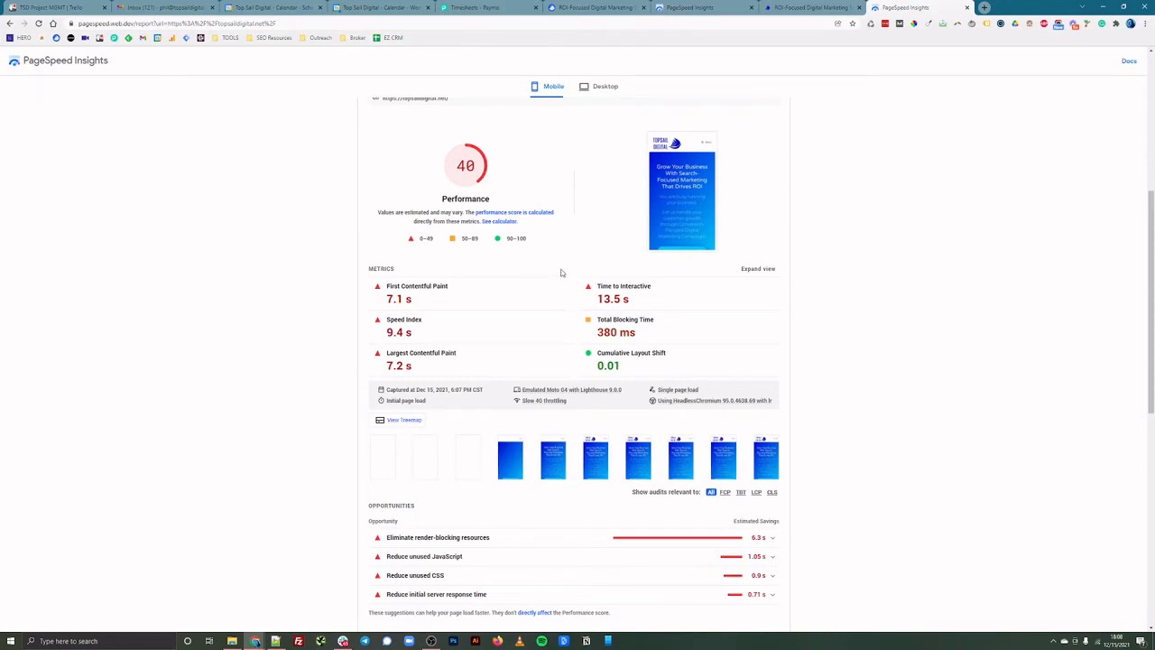
pyautogui.moveTo(556, 272)
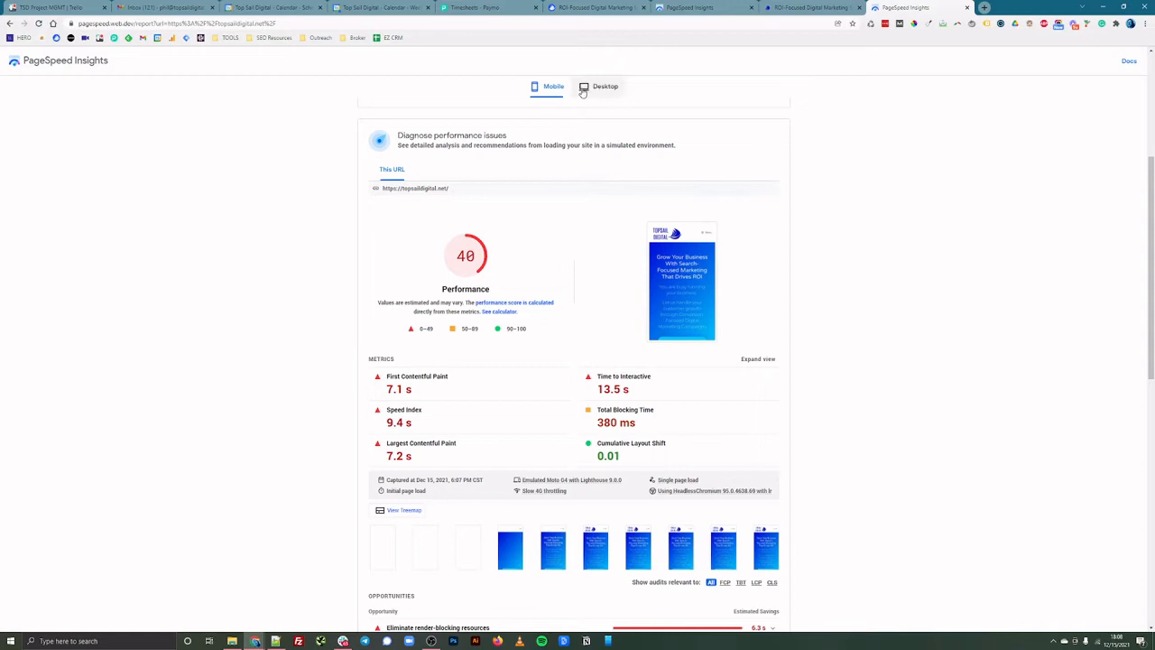
pyautogui.click(605, 86)
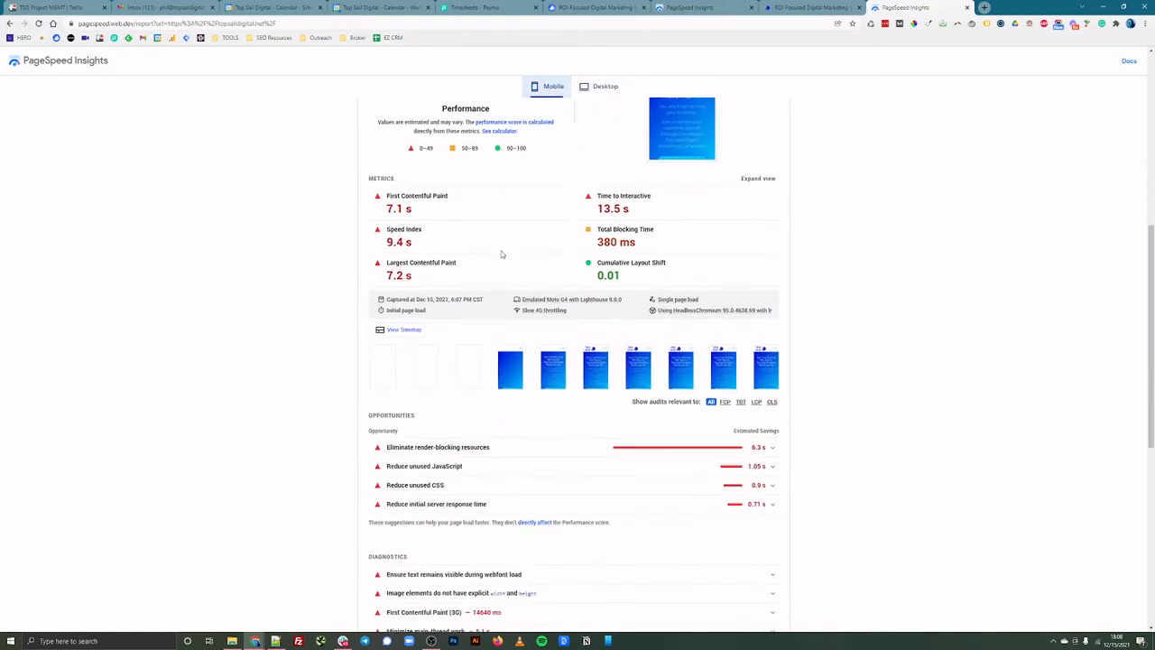
pyautogui.scroll(3)
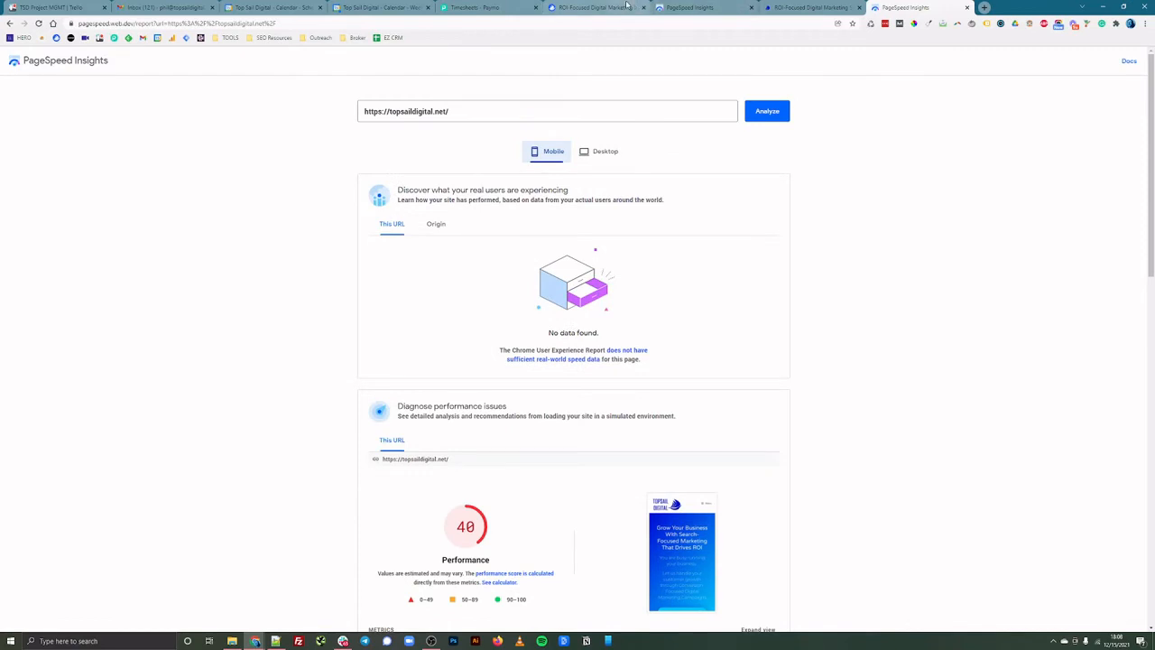
# - Glance at the new site's PageSpeed report, then scroll the Grow Your Business homepage
pyautogui.click(596, 7)
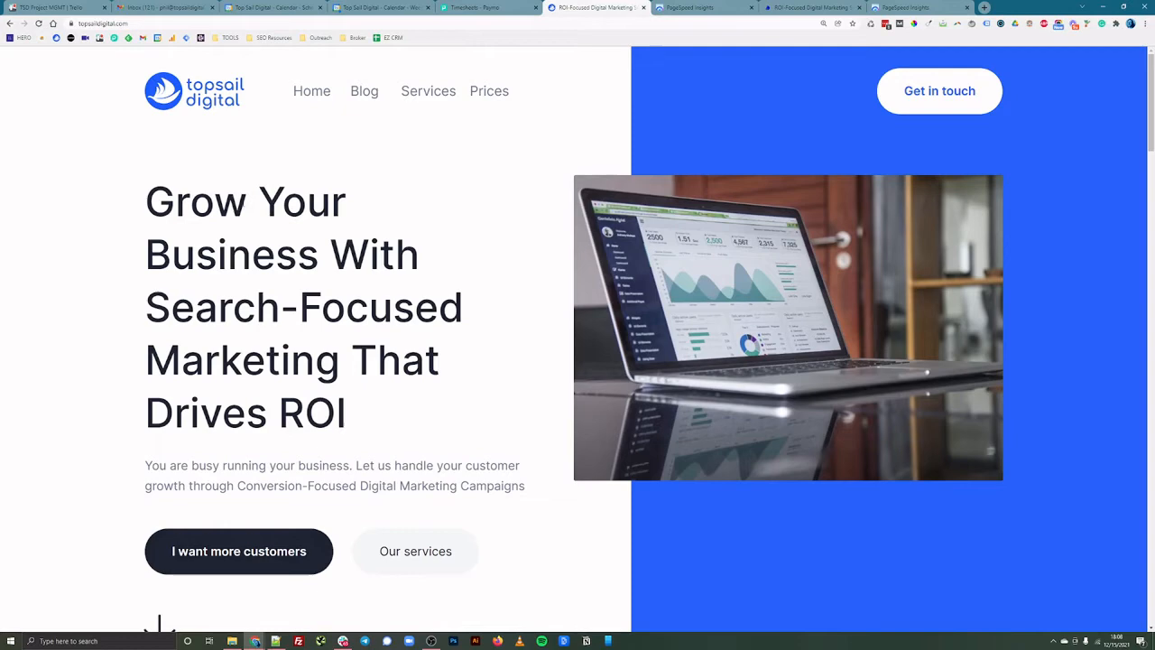
pyautogui.click(704, 7)
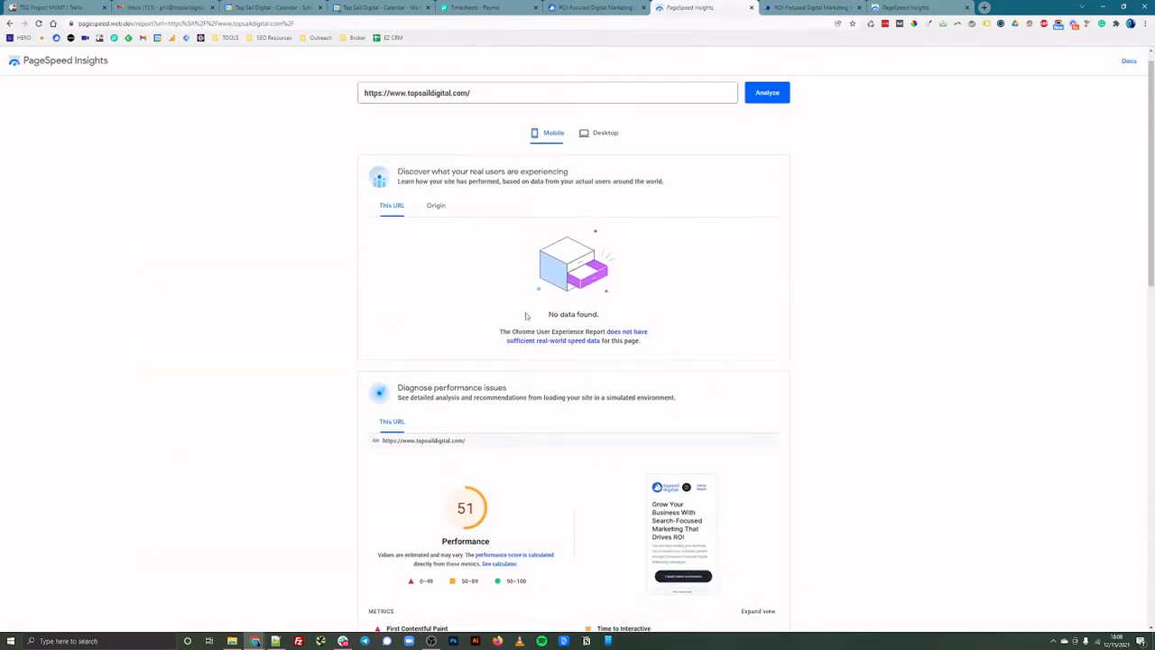
pyautogui.click(595, 8)
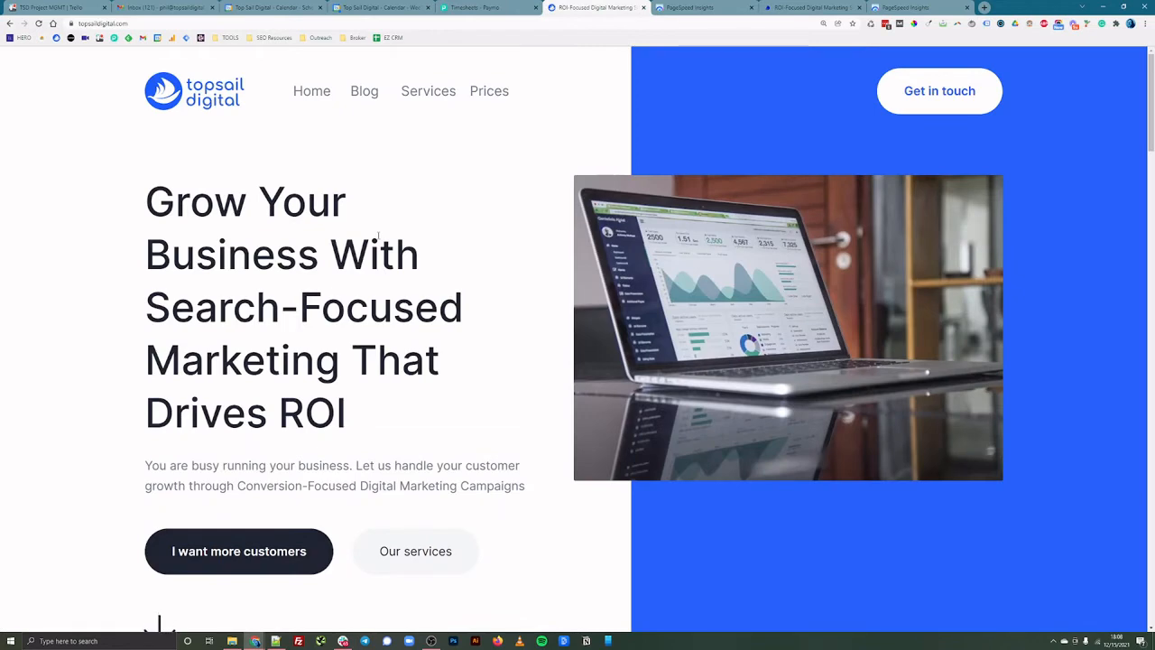
pyautogui.scroll(-3)
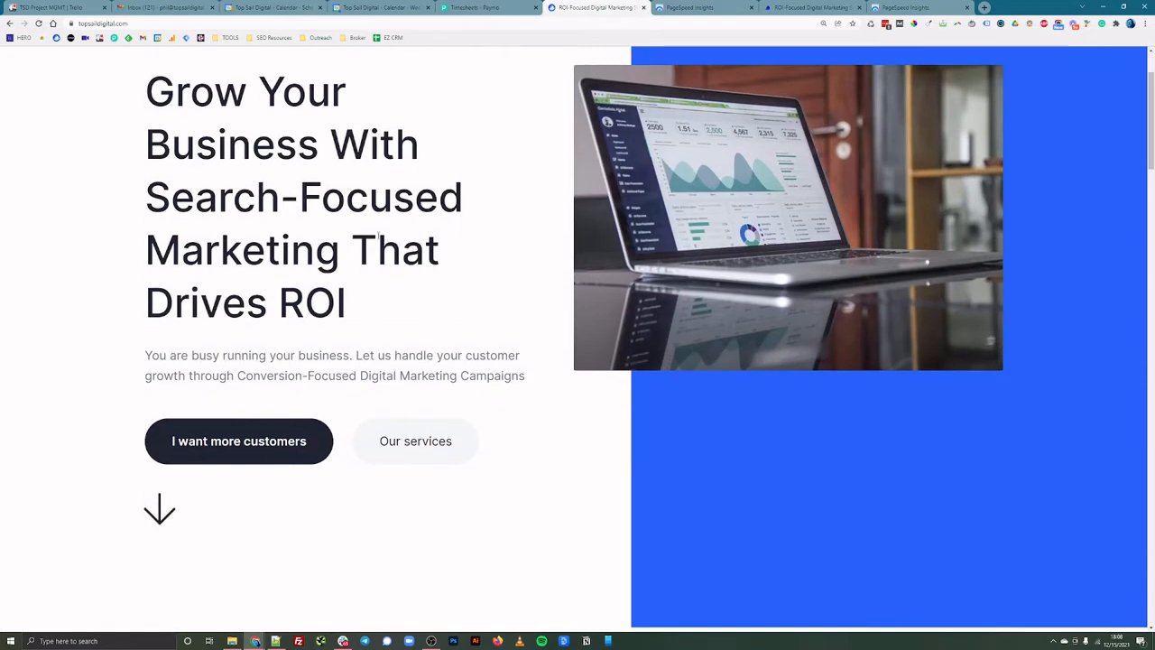
pyautogui.scroll(-3)
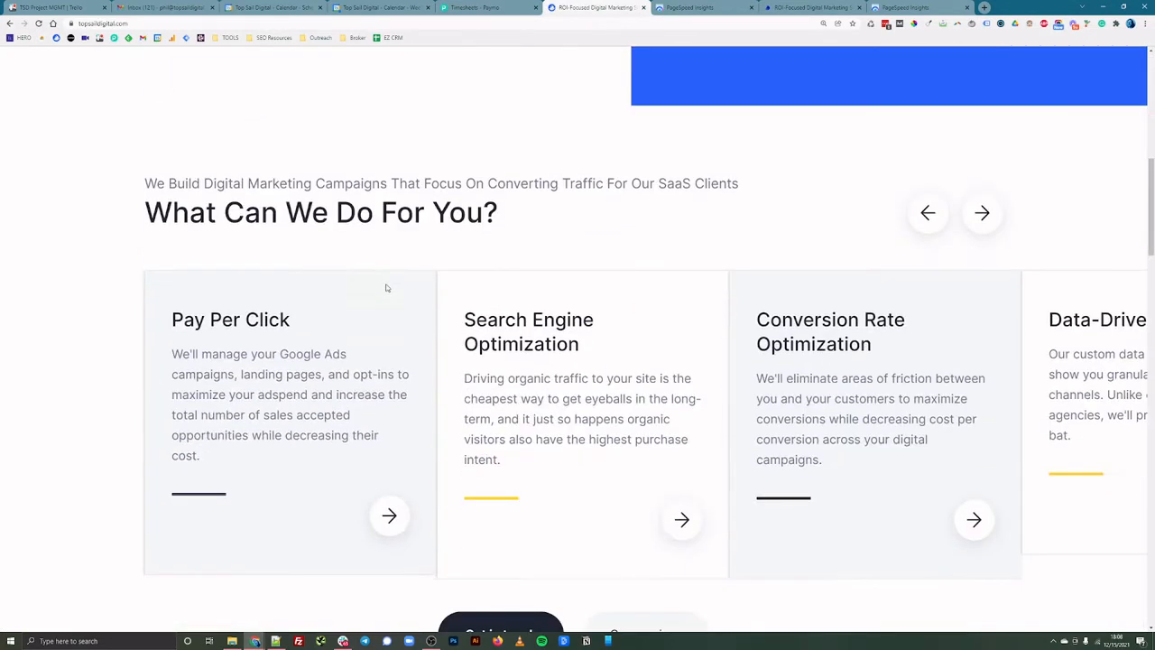
pyautogui.scroll(3)
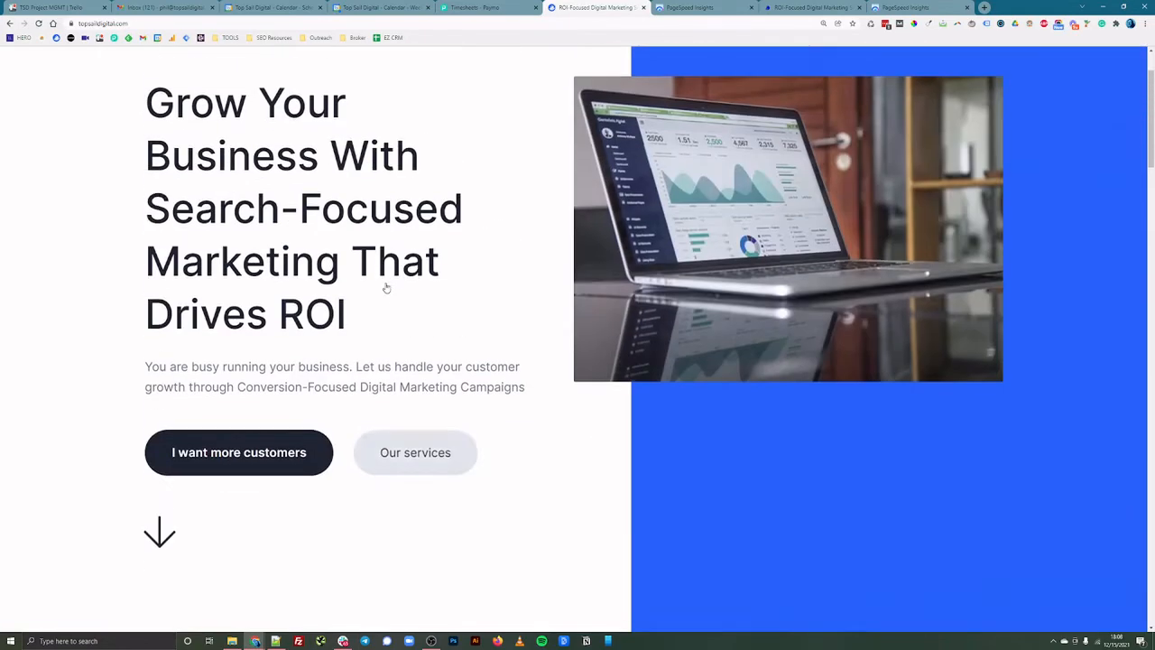
pyautogui.scroll(3)
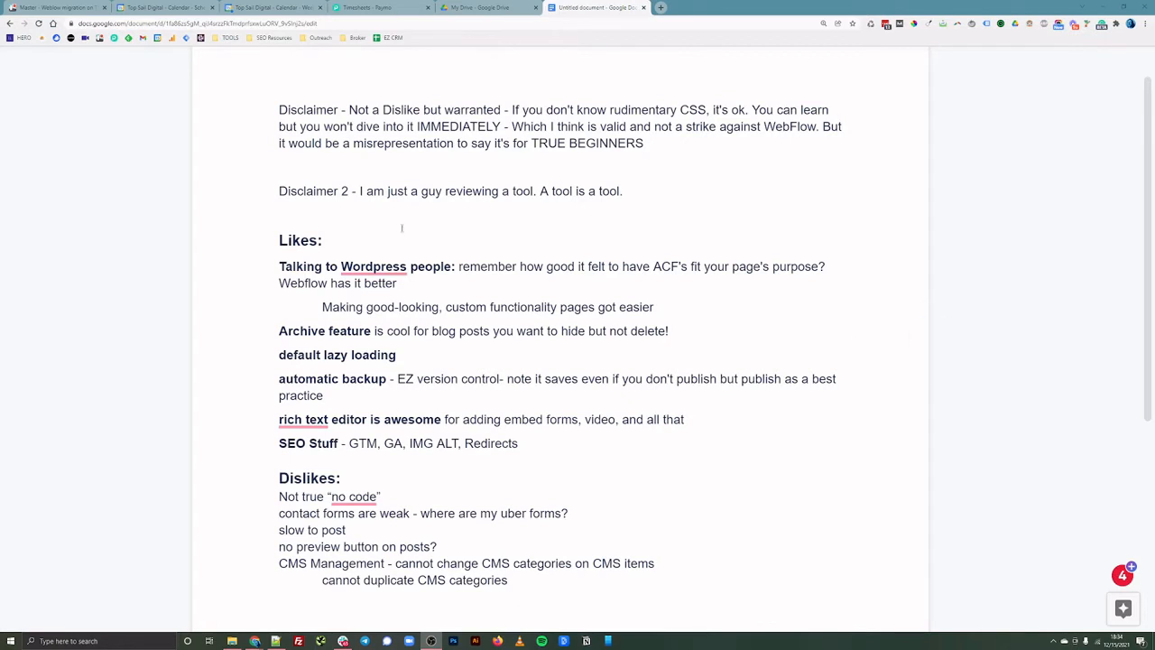
pyautogui.doubleClick(398, 191)
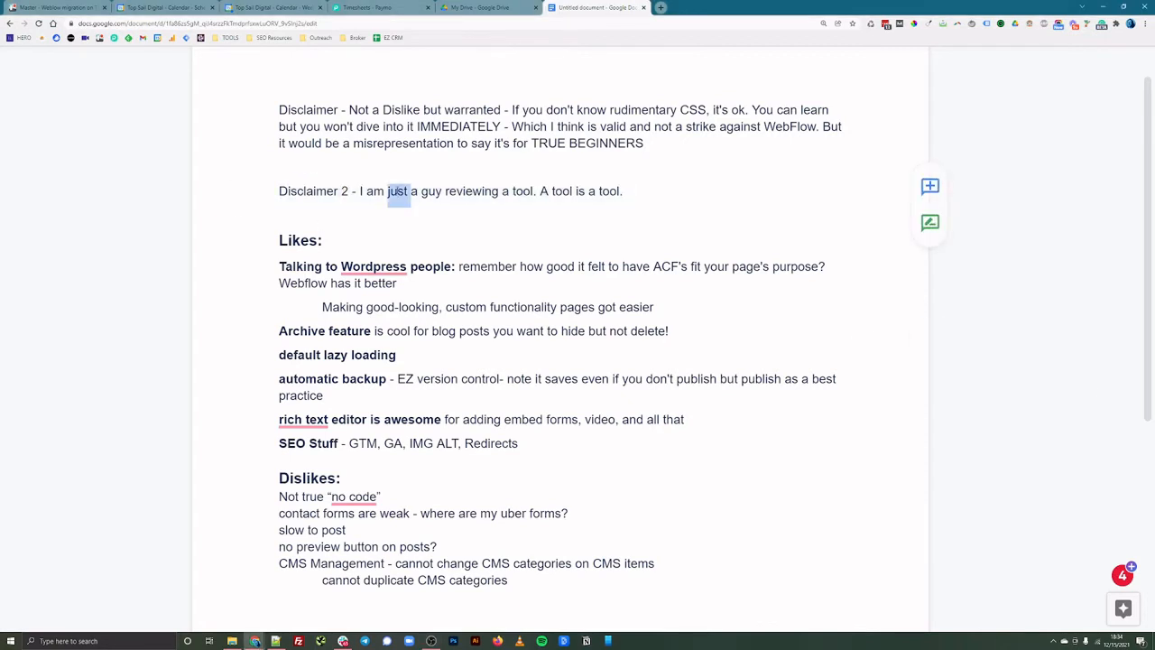
pyautogui.tripleClick(451, 191)
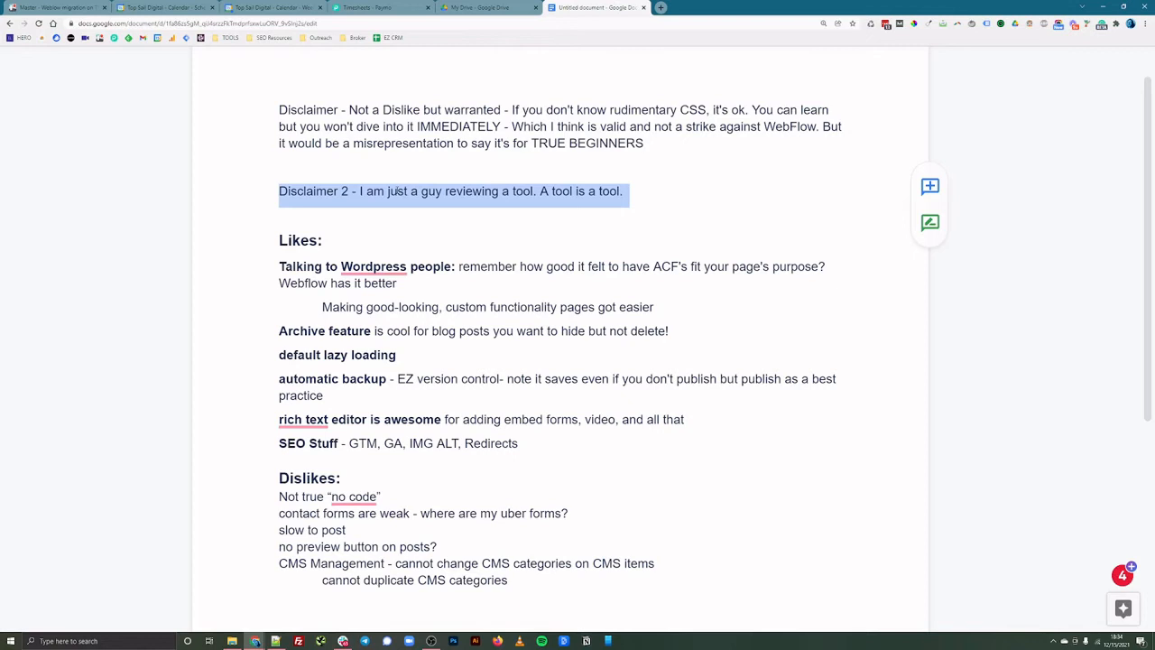
pyautogui.moveTo(450, 178)
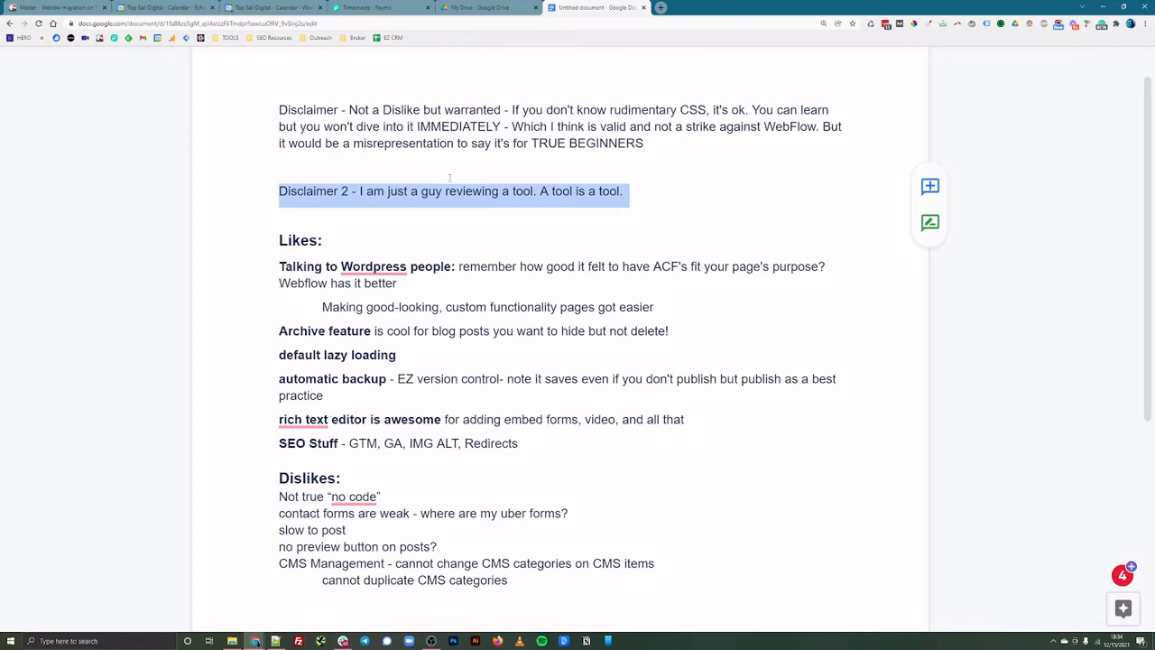
pyautogui.scroll(3)
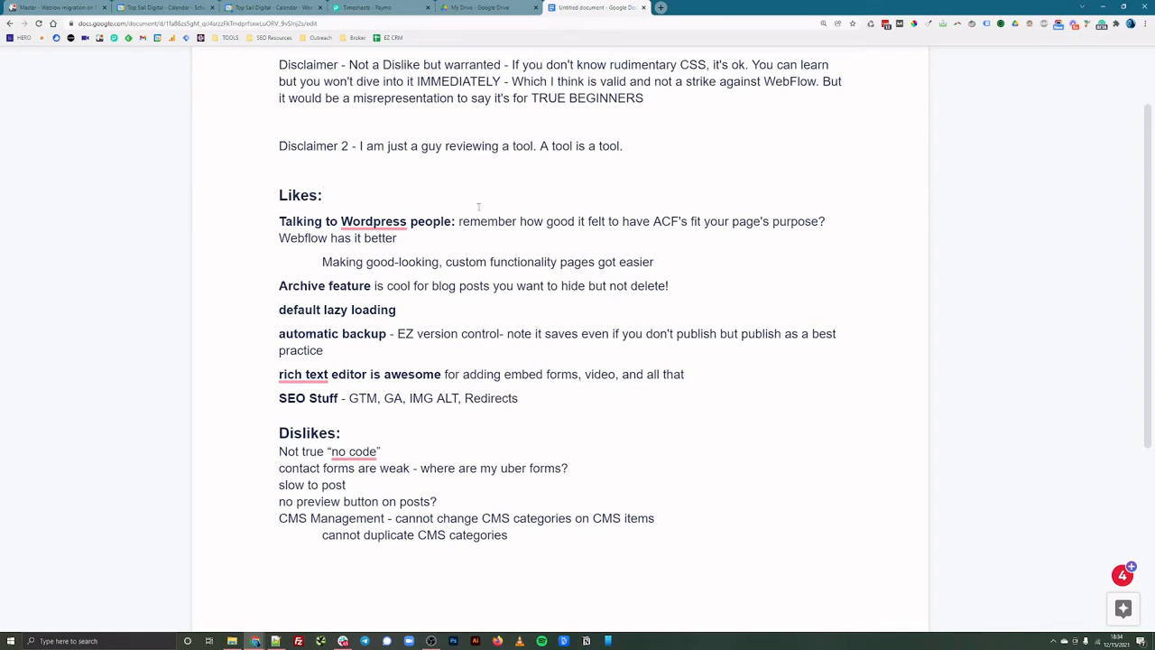
pyautogui.tripleClick(488, 261)
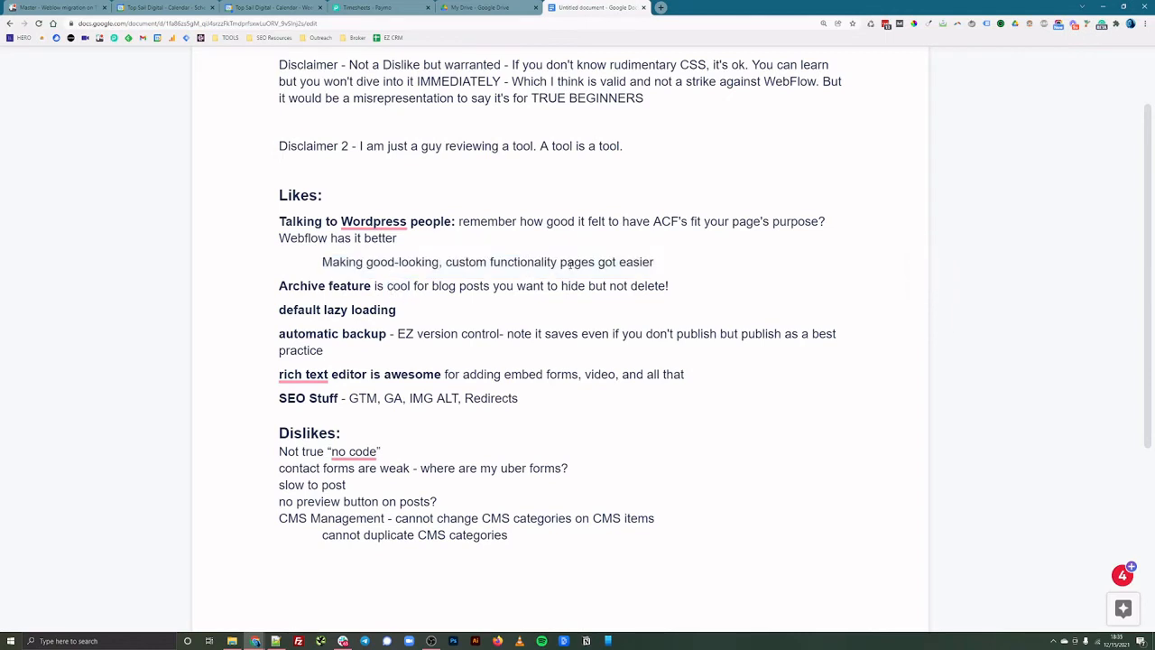
pyautogui.click(395, 310)
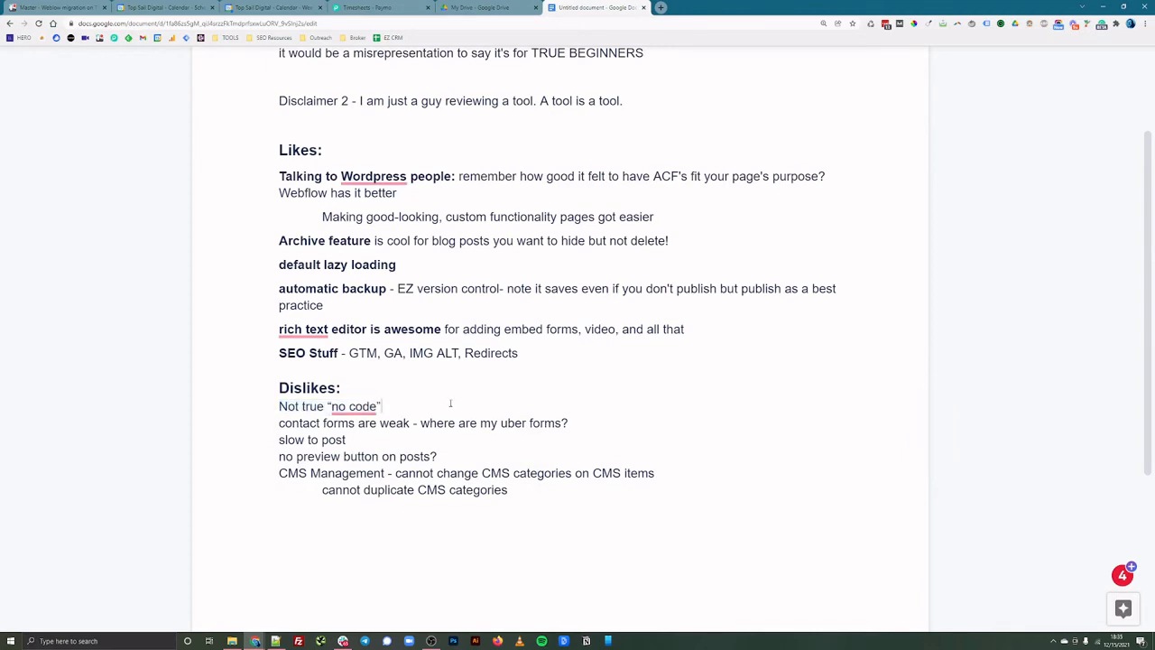
pyautogui.tripleClick(422, 422)
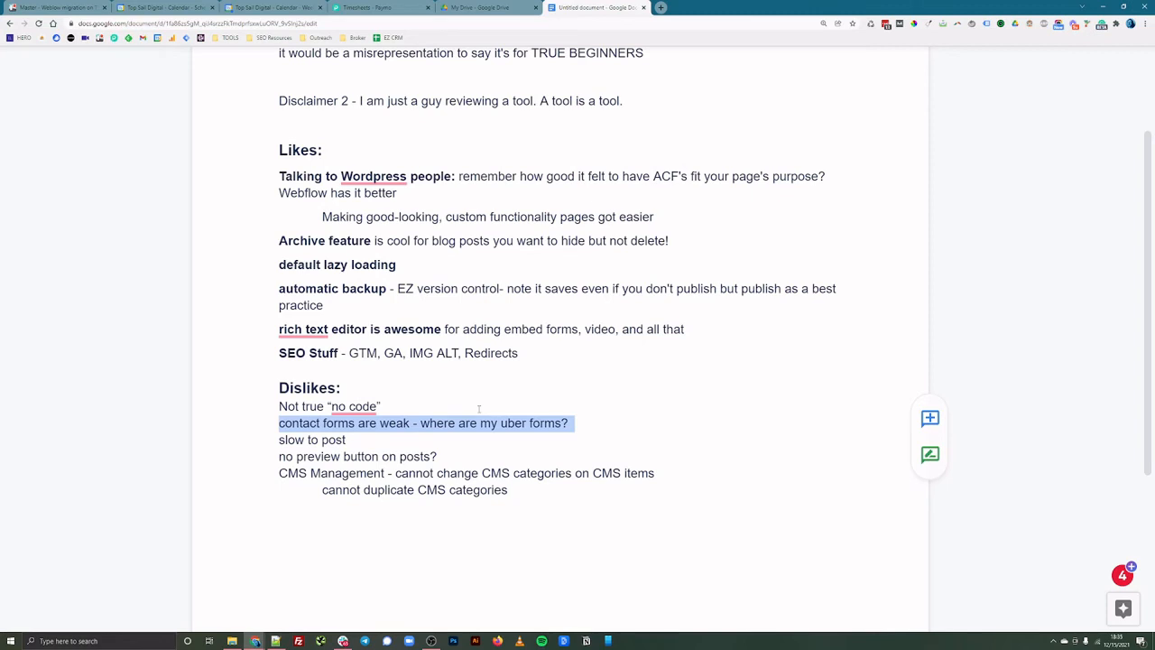
pyautogui.click(458, 422)
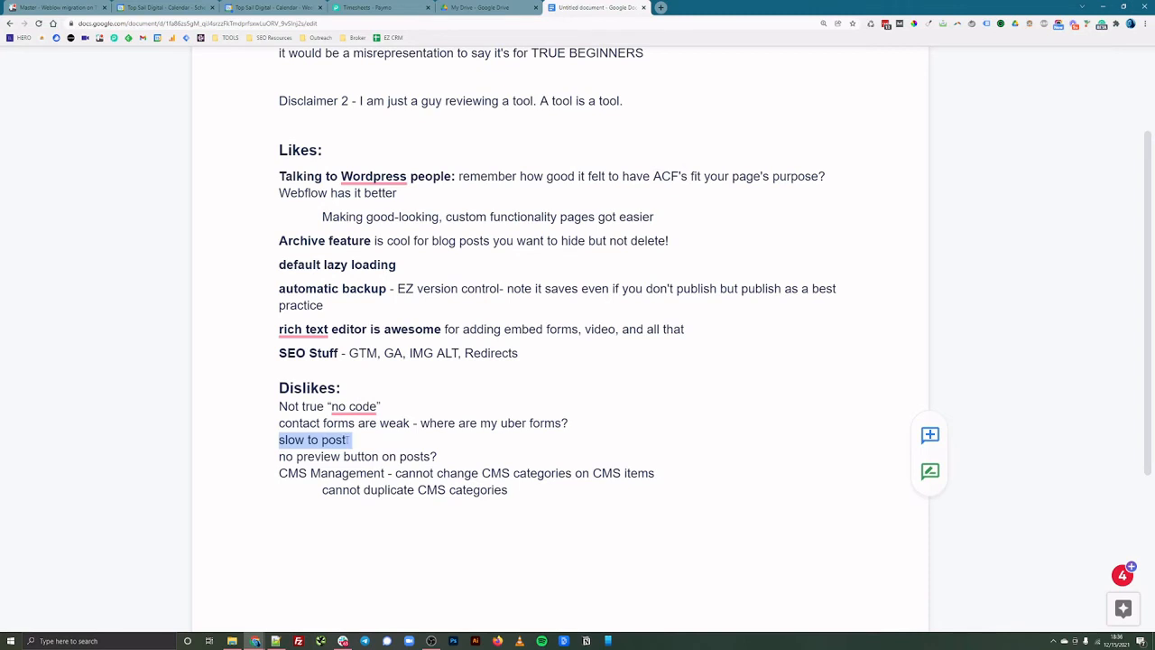
pyautogui.click(348, 440)
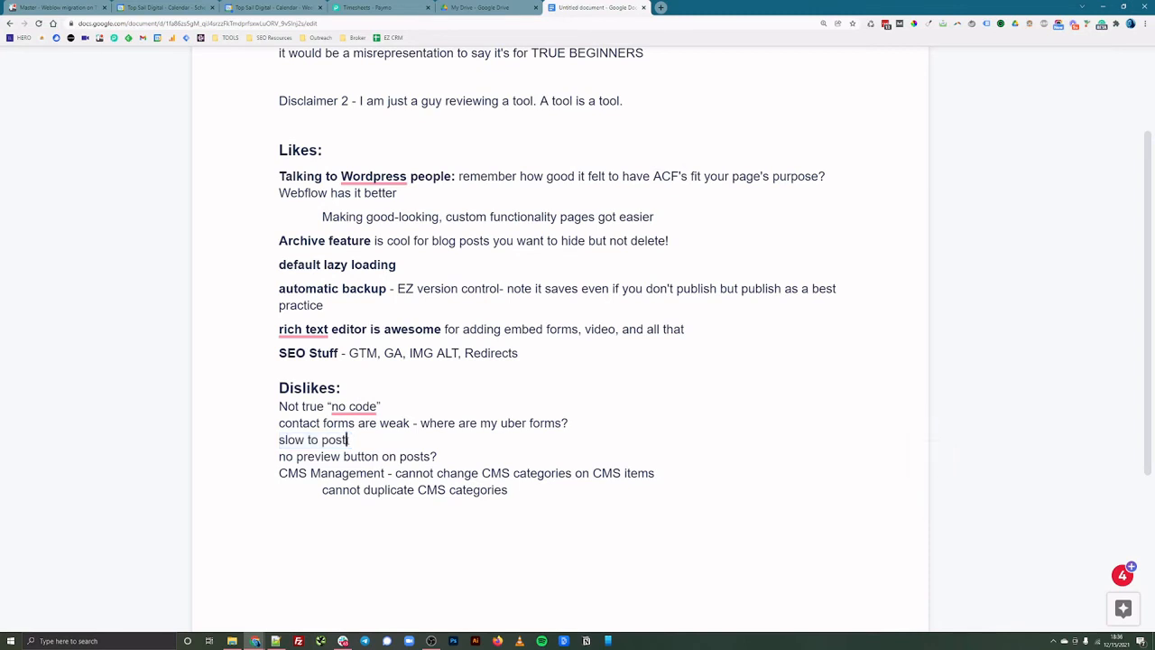
pyautogui.doubleClick(312, 440)
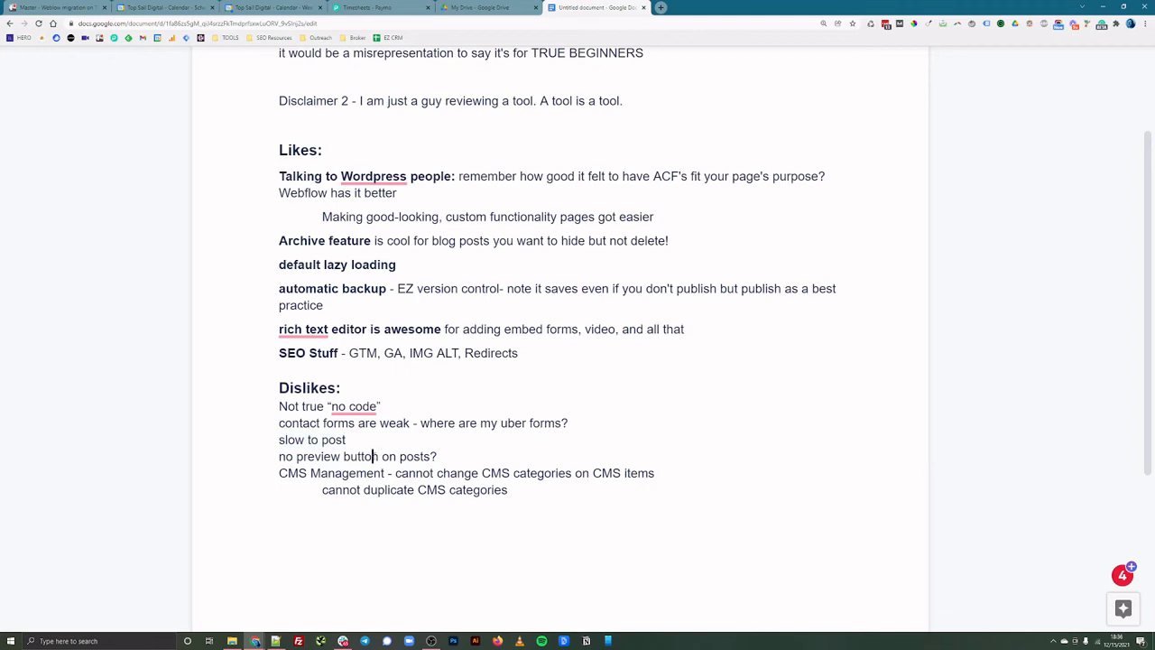
pyautogui.tripleClick(358, 456)
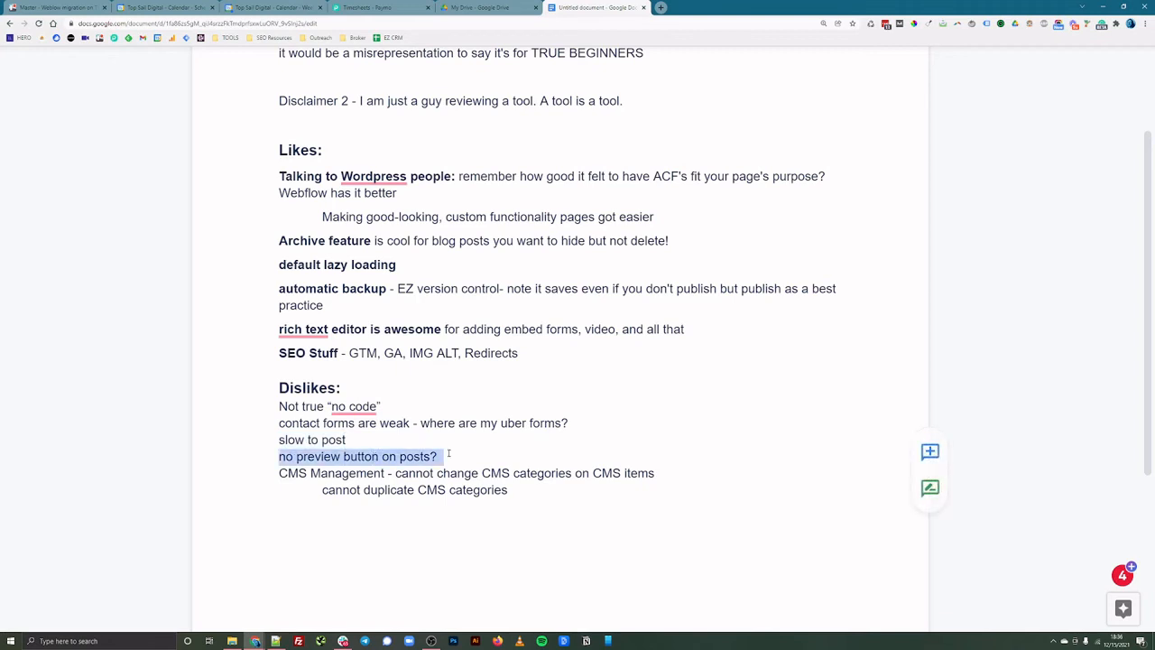
pyautogui.click(438, 455)
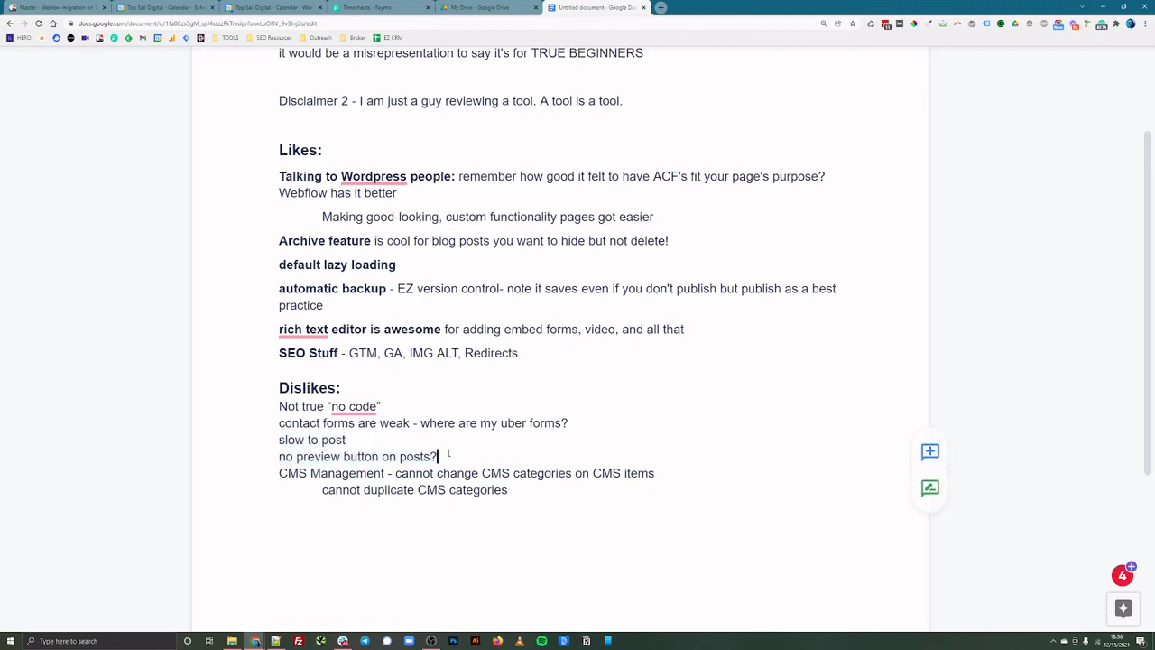
pyautogui.doubleClick(346, 473)
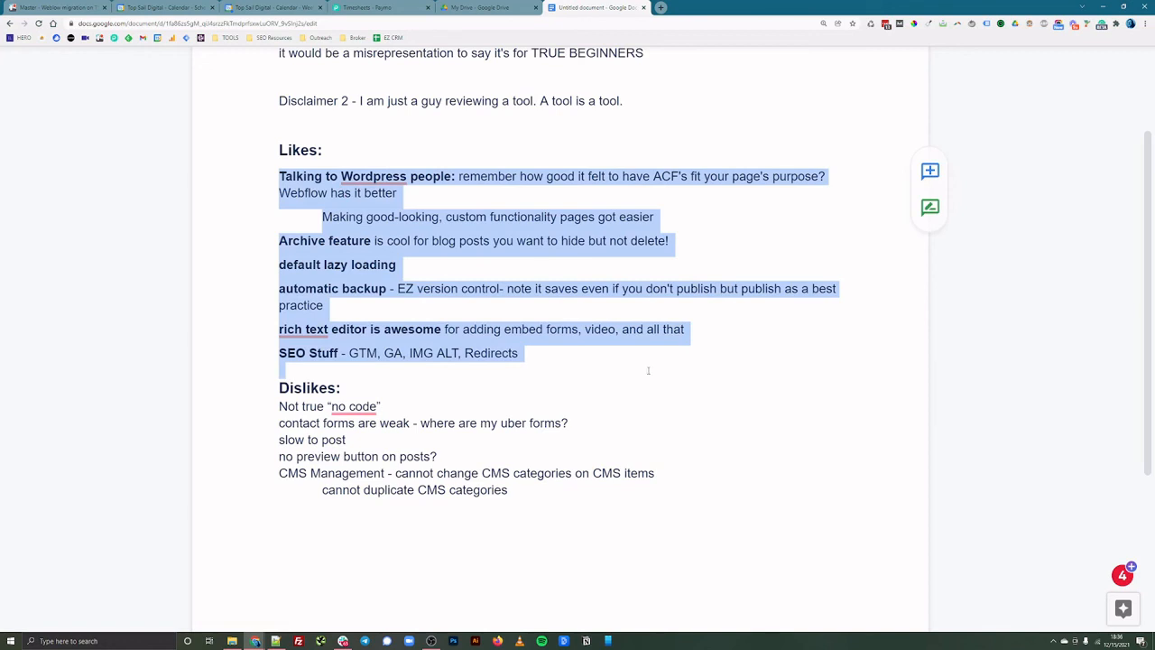
pyautogui.click(525, 353)
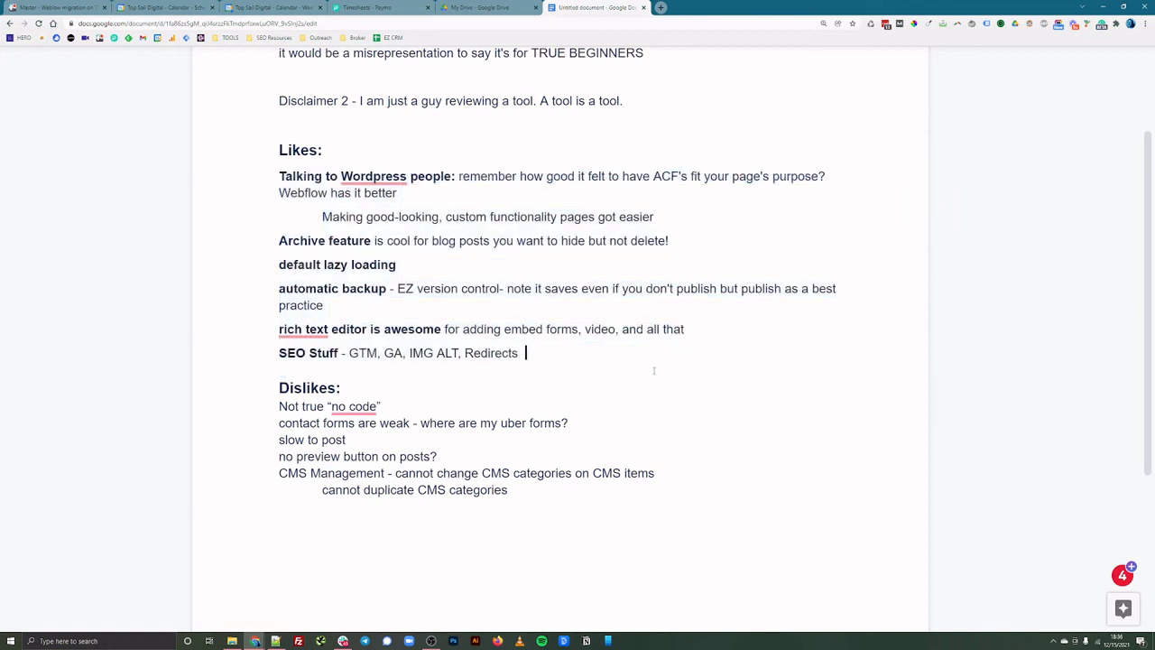